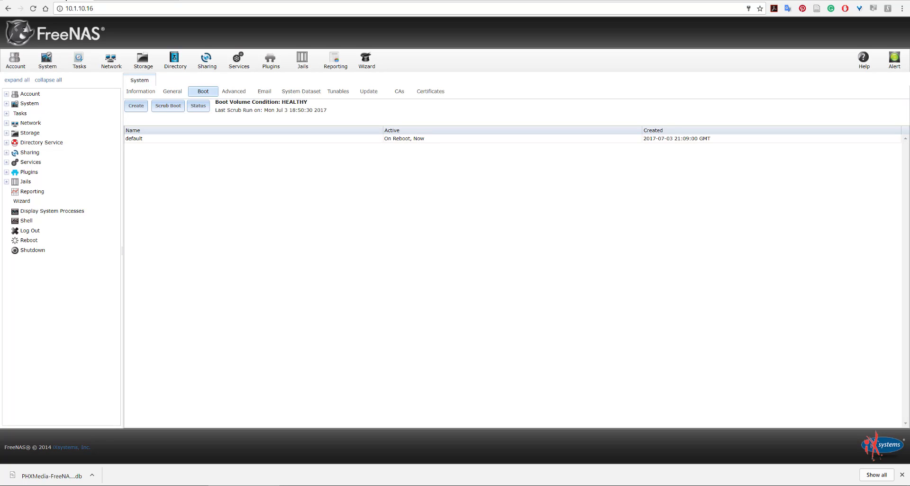
Step: Show the System Information summary with hostname, build FreeNAS-9.3-STABLE, platform and memory
click(47, 60)
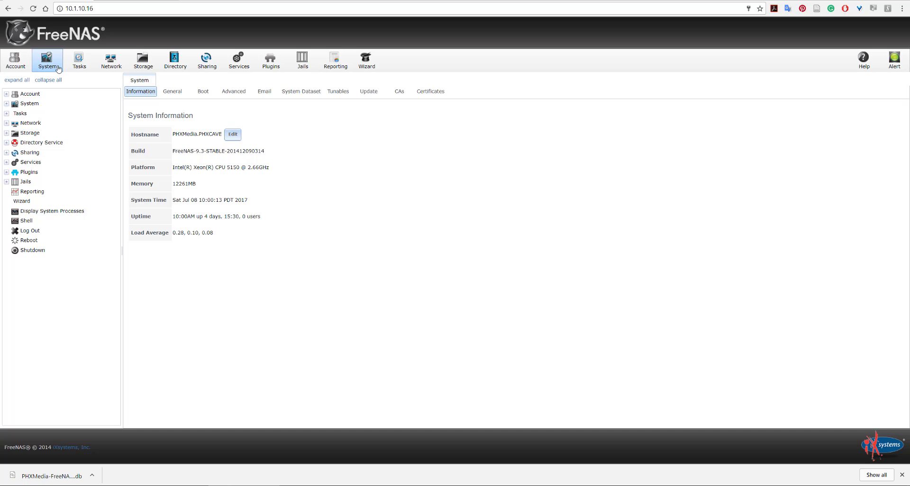
double_click(219, 151)
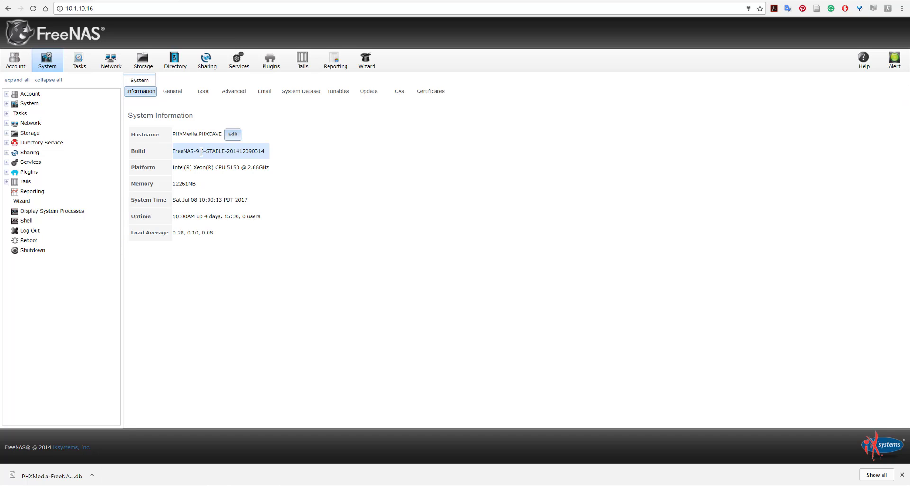
mouse_move(200, 151)
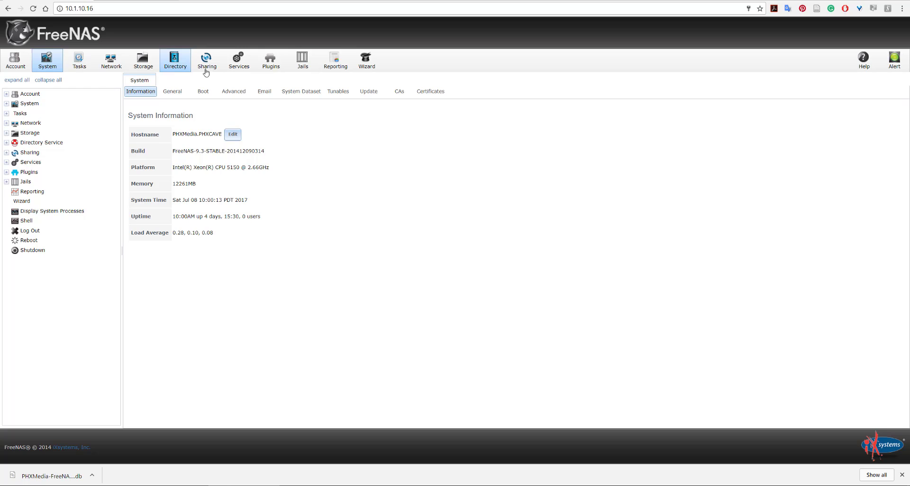
Step: Browse the Reporting graphs — Disk, Memory, Partition, System, CPU — and finish on the per-disk I/O charts
click(335, 60)
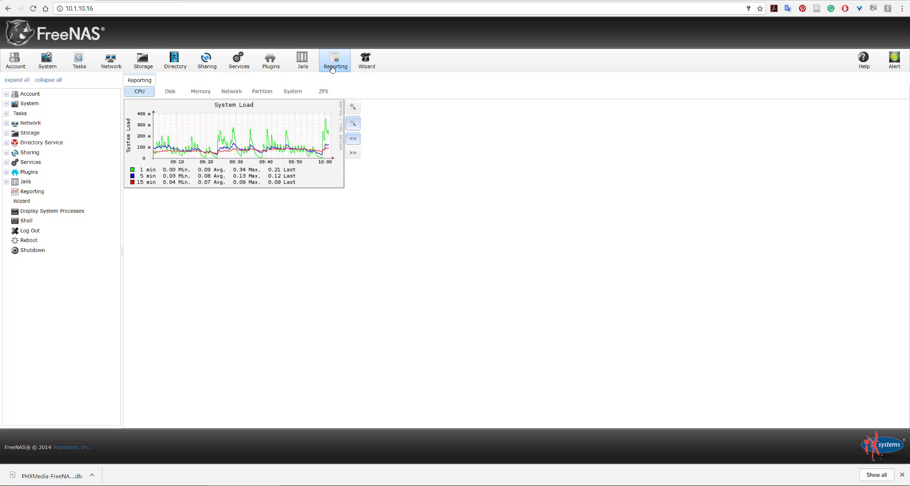
click(170, 91)
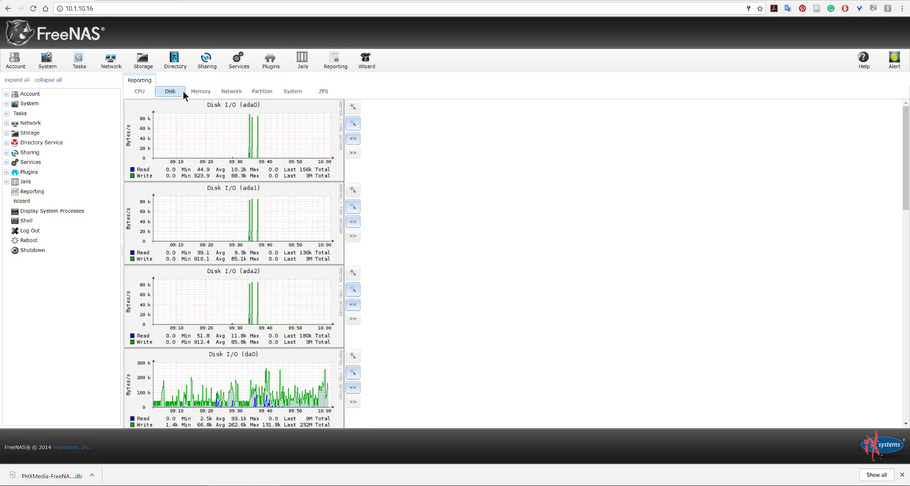
click(201, 91)
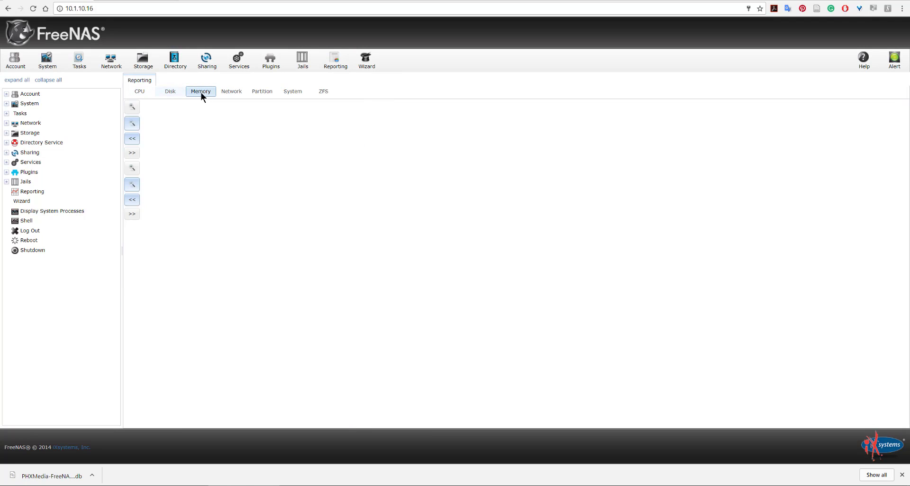
click(262, 91)
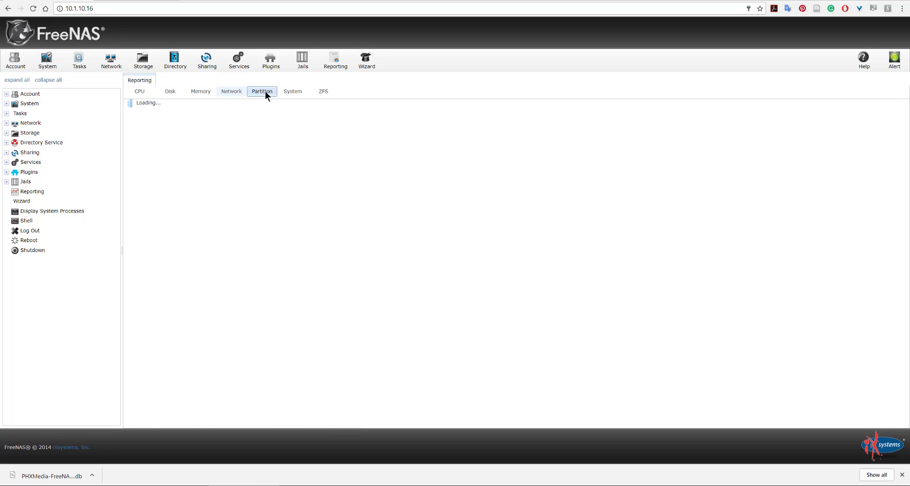
click(293, 91)
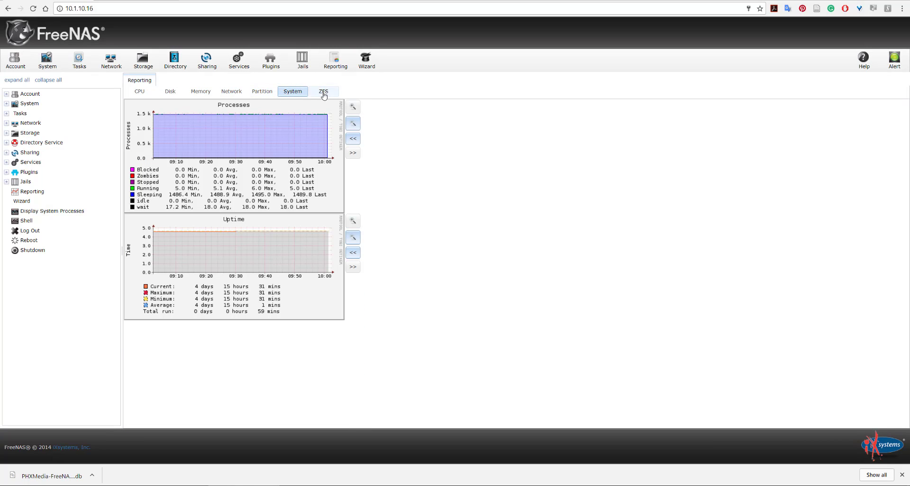
click(138, 91)
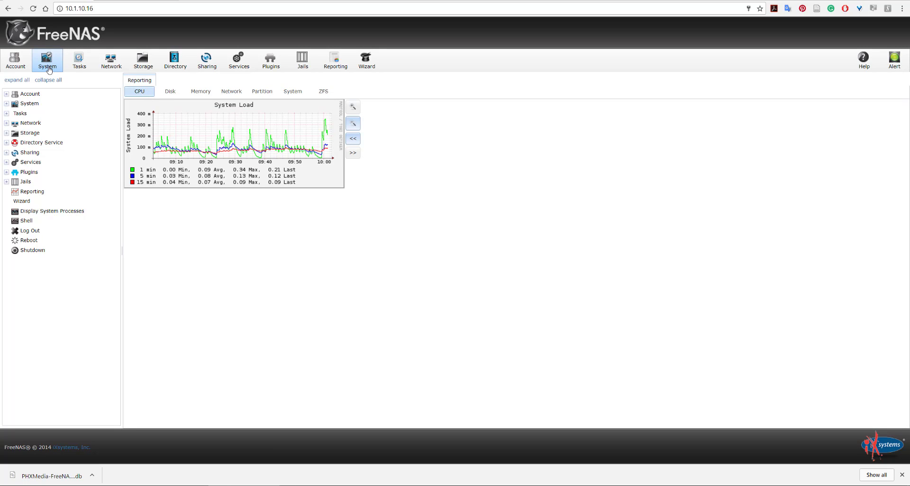
mouse_move(48, 72)
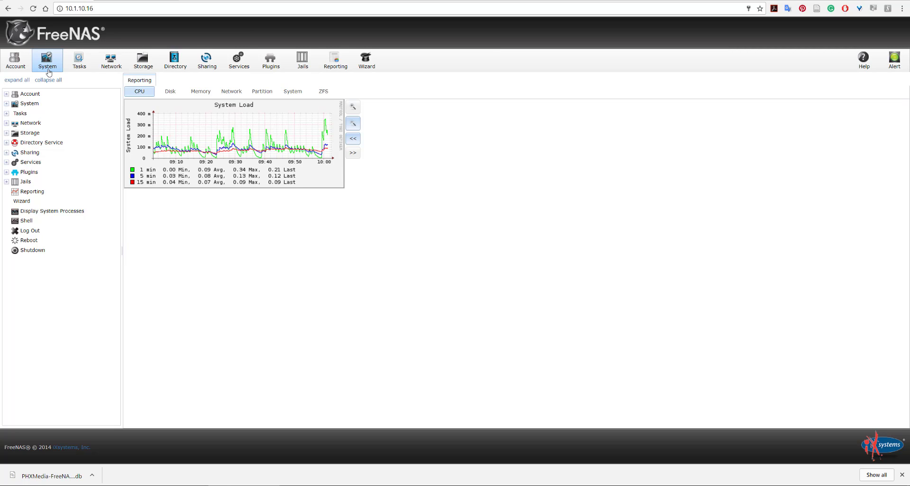
click(170, 91)
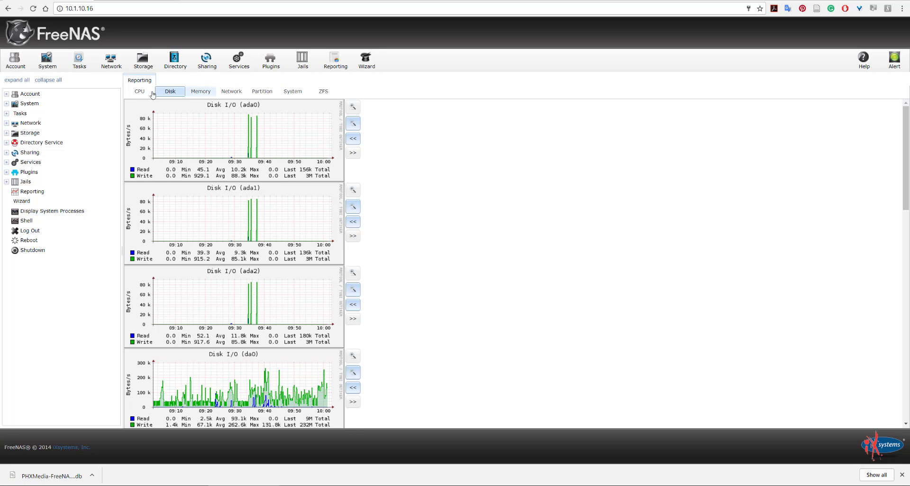
Step: Show the General system settings: protocol HTTP, address 10.1.10.16, ports 80/443, timezone America/Los_Angeles
click(47, 60)
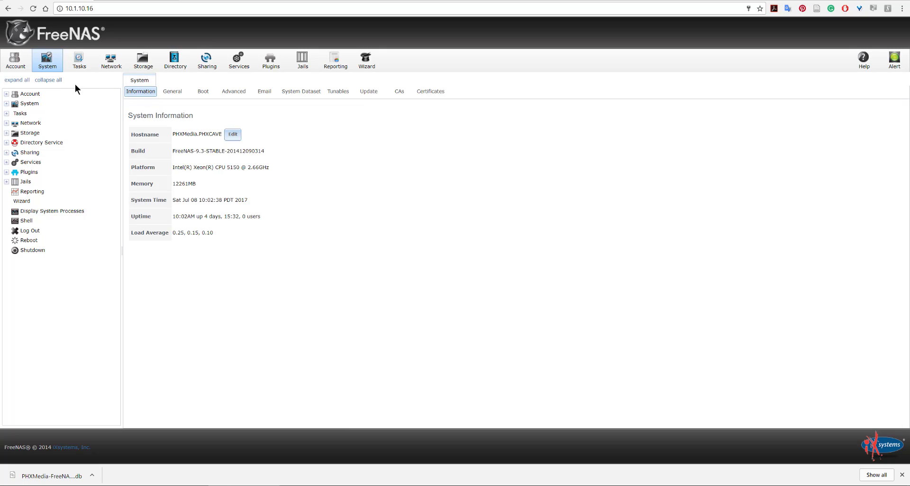
mouse_move(133, 116)
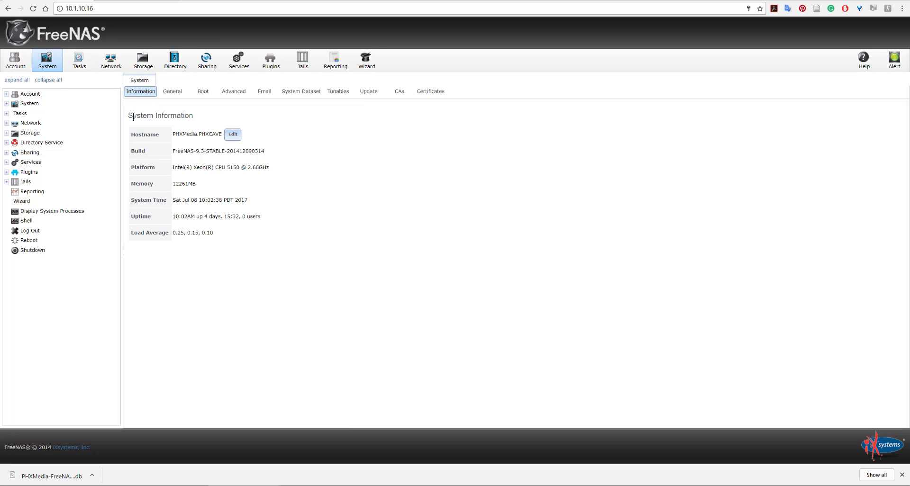
mouse_move(106, 87)
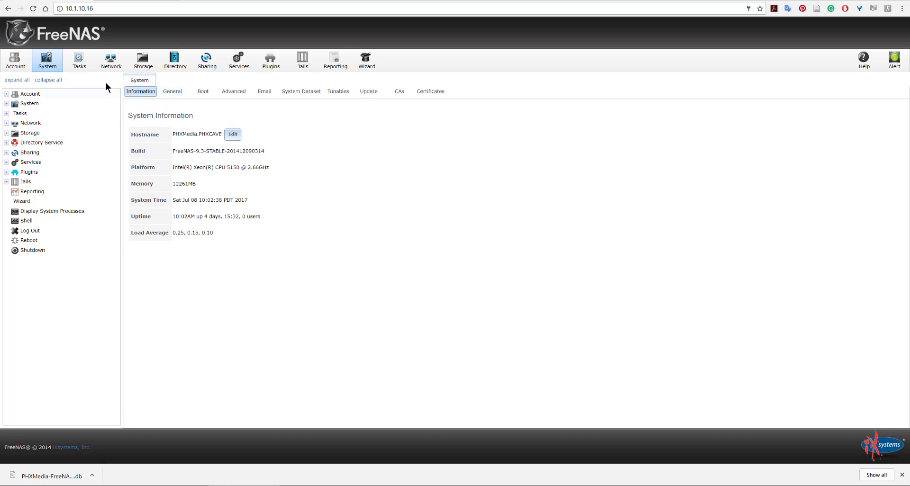
mouse_move(213, 116)
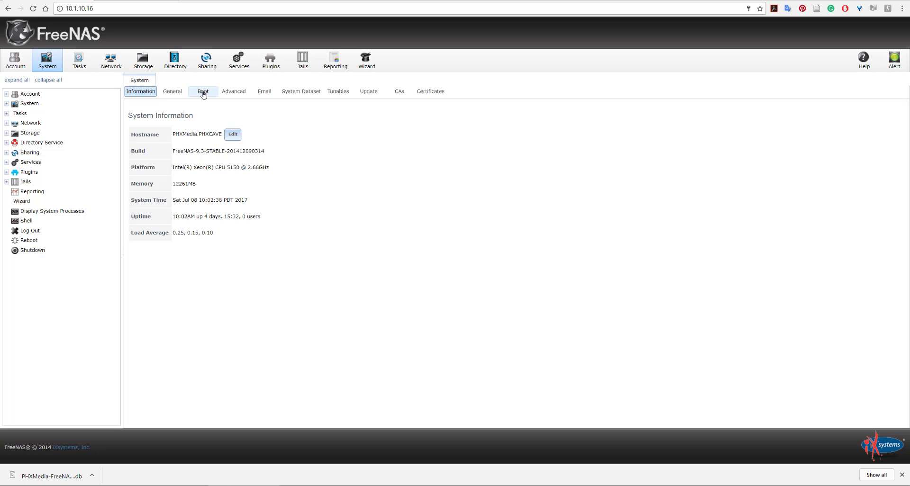
click(172, 91)
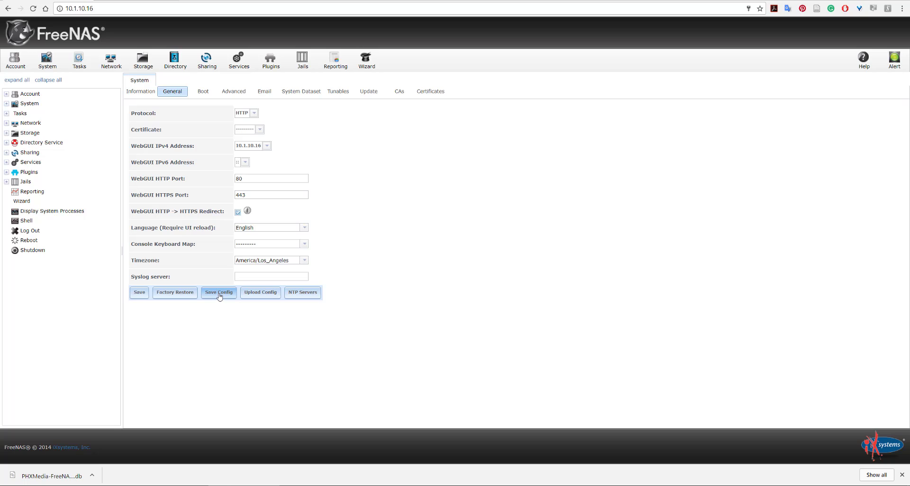
mouse_move(275, 305)
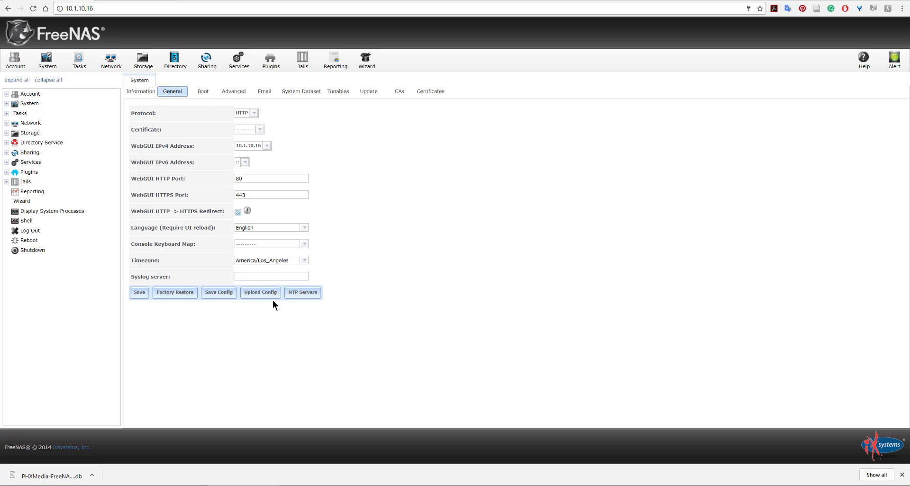
mouse_move(283, 302)
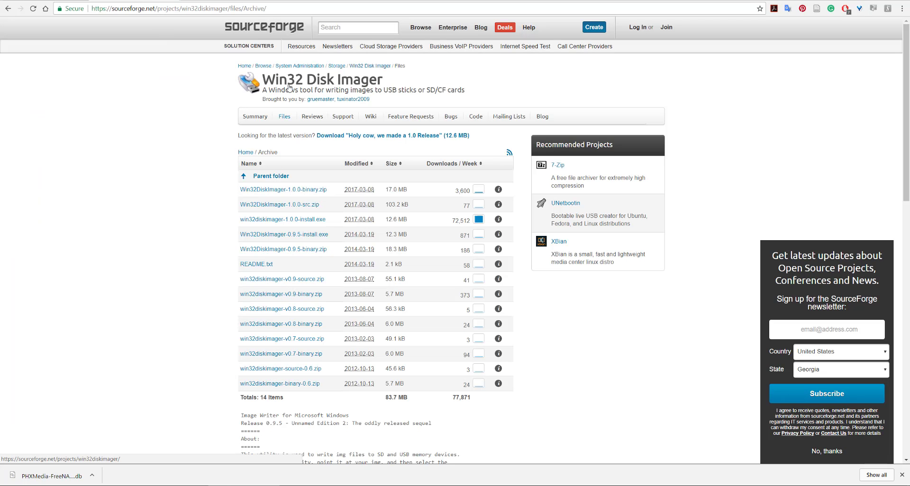
mouse_move(367, 87)
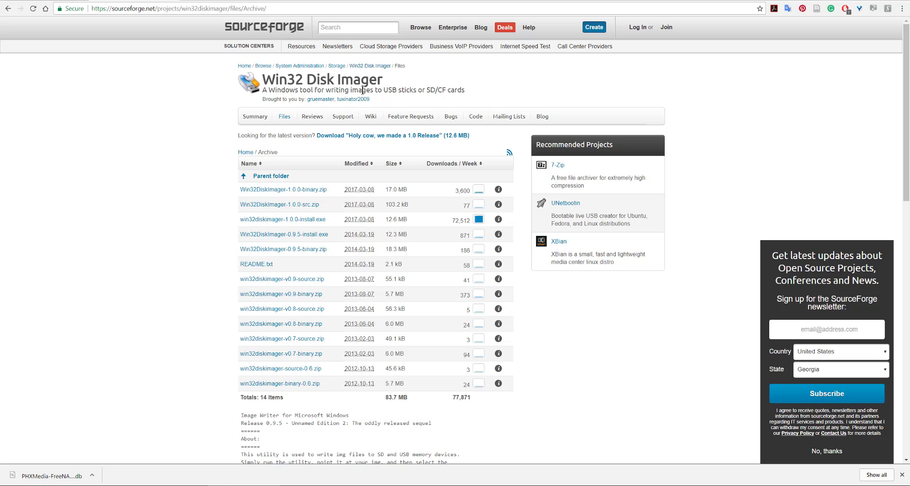
mouse_move(585, 260)
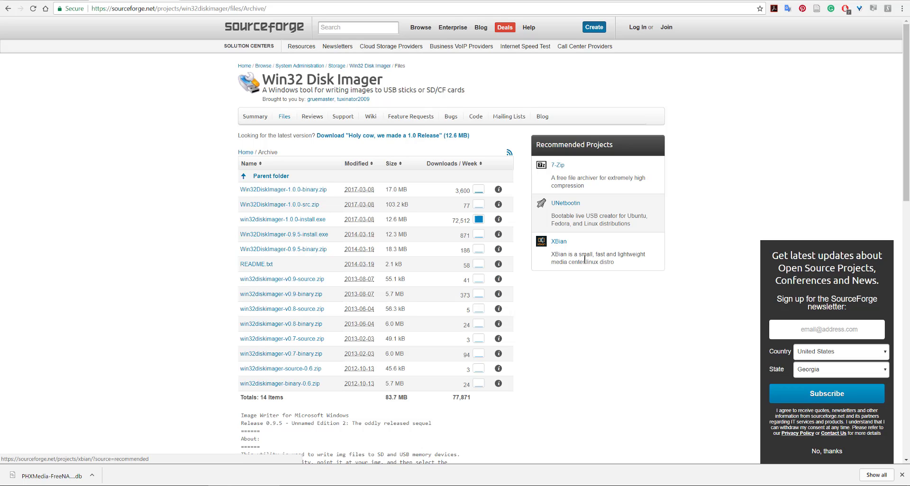
mouse_move(582, 275)
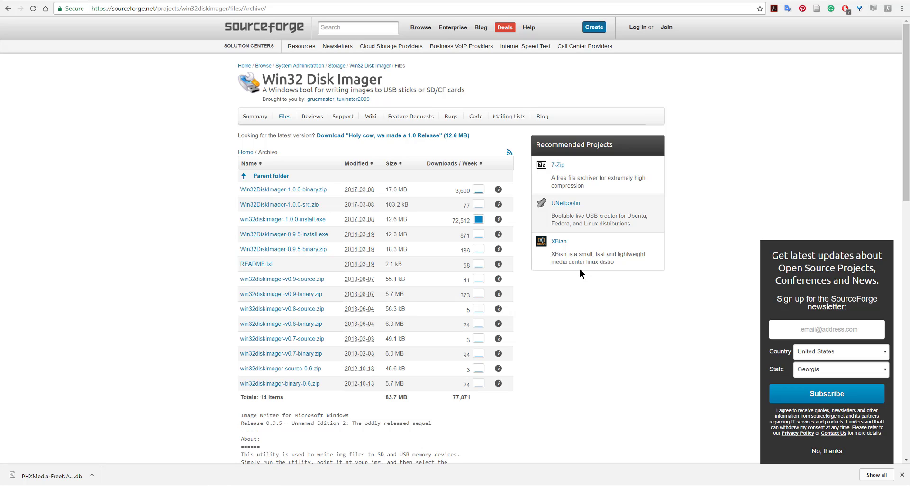
mouse_move(573, 275)
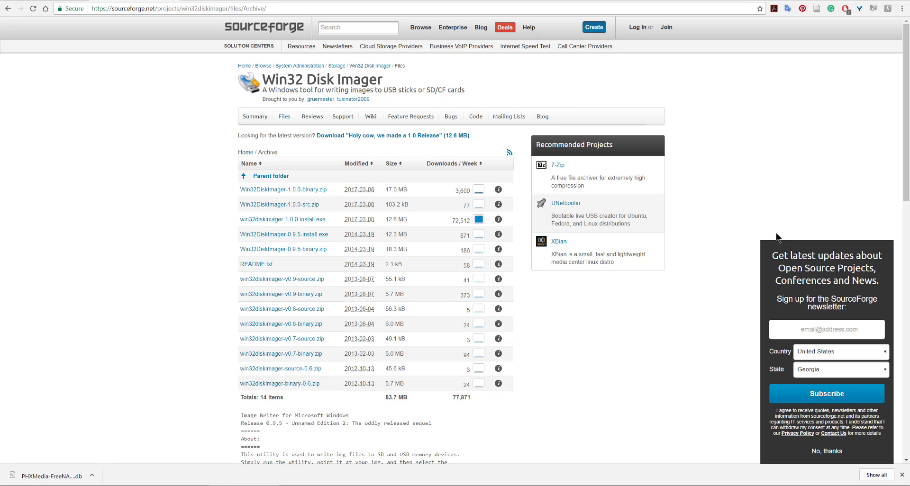
mouse_move(747, 248)
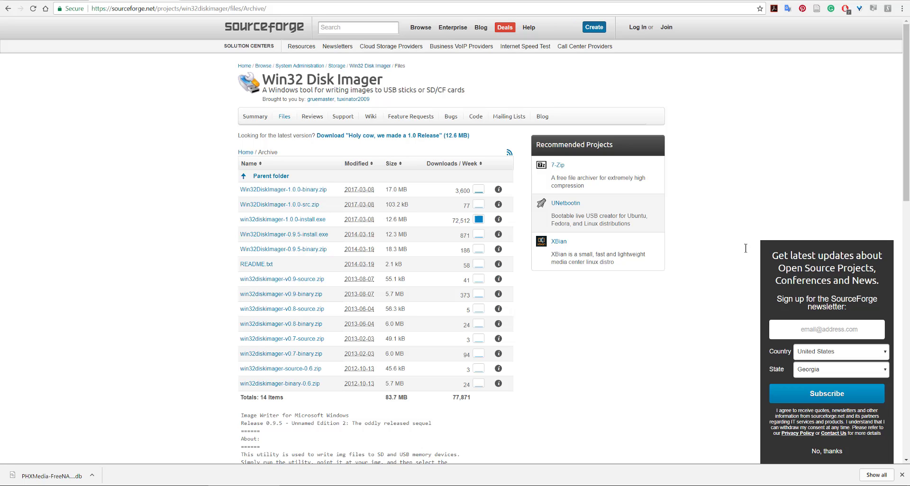
mouse_move(702, 226)
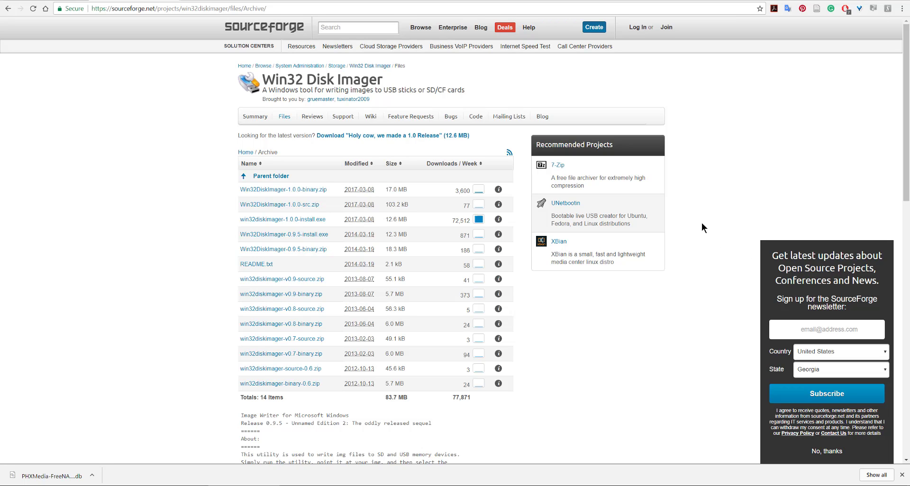
mouse_move(697, 229)
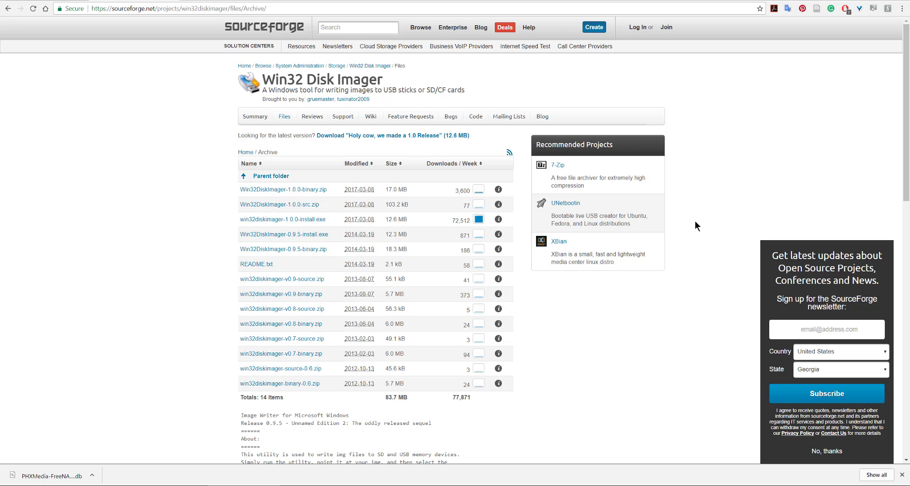
mouse_move(695, 226)
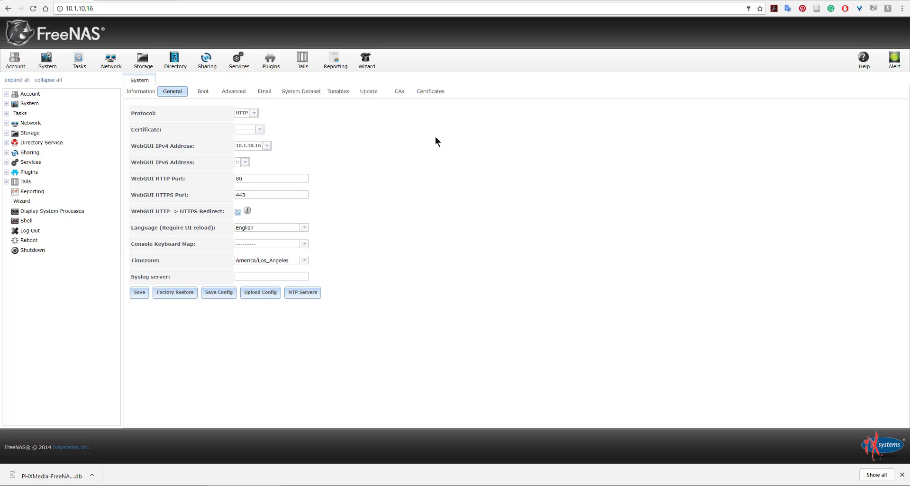
mouse_move(214, 107)
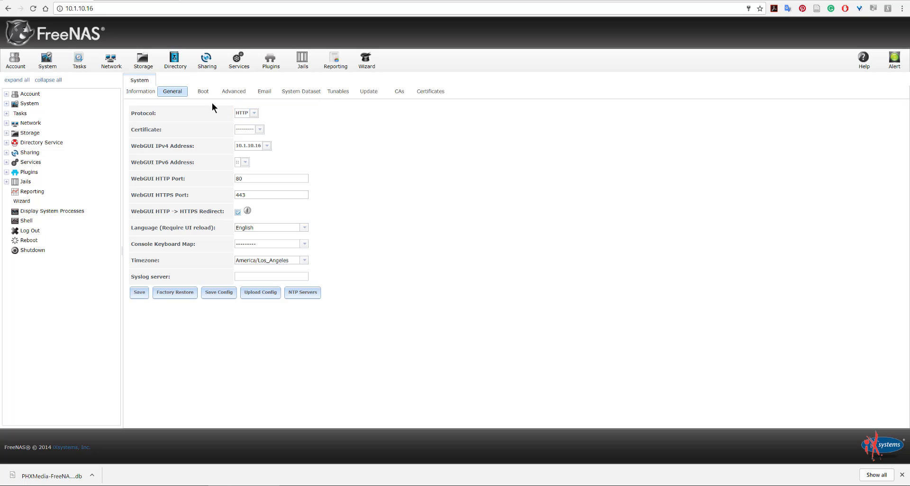
mouse_move(203, 91)
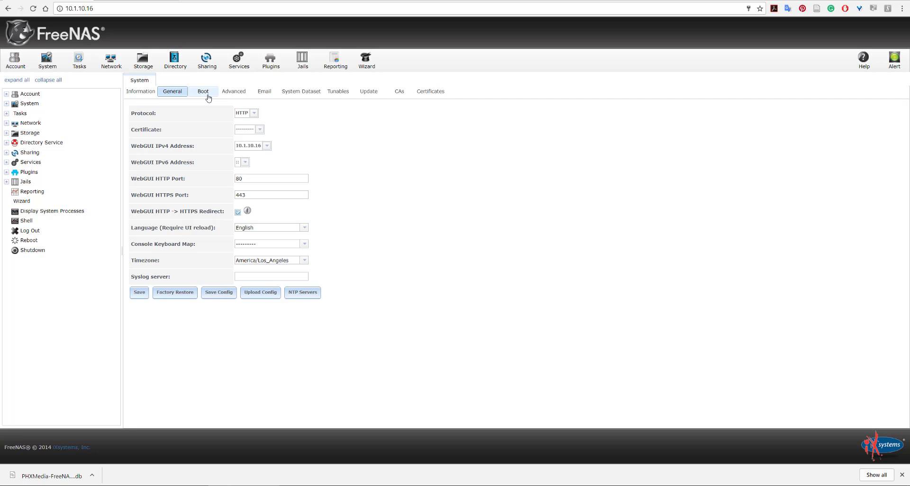
click(203, 91)
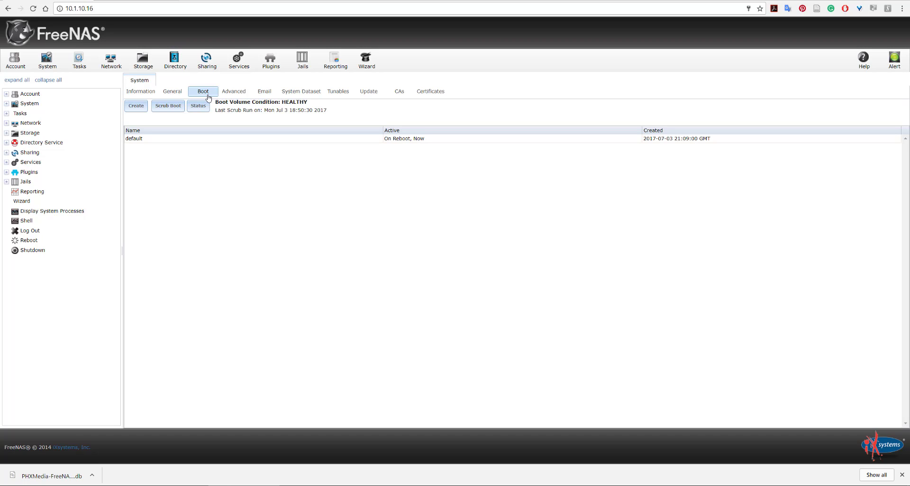
mouse_move(208, 99)
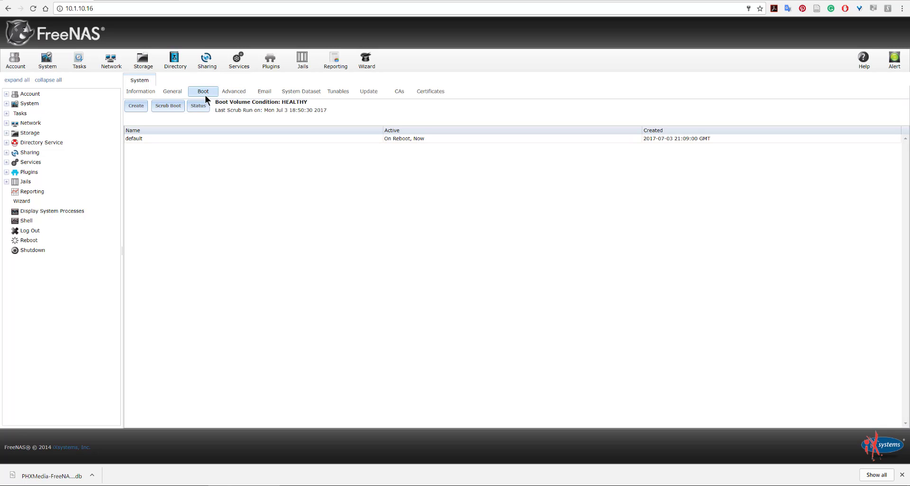
mouse_move(196, 95)
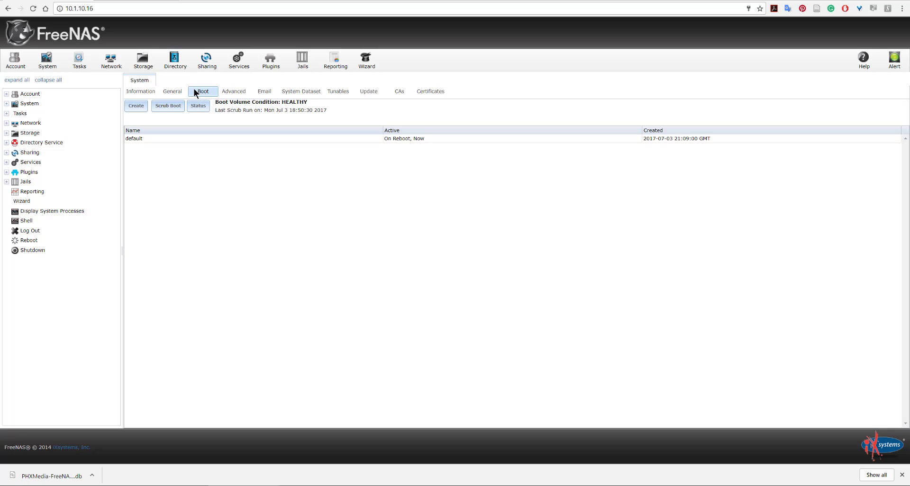
mouse_move(183, 87)
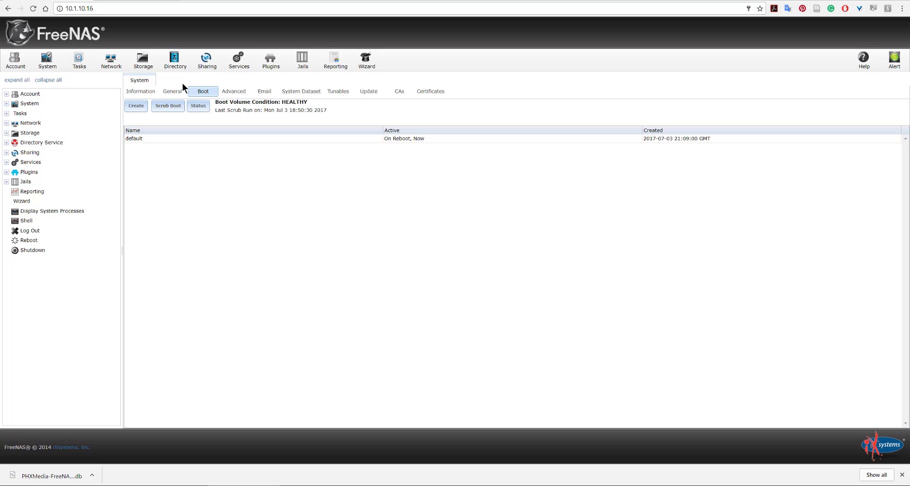
mouse_move(179, 86)
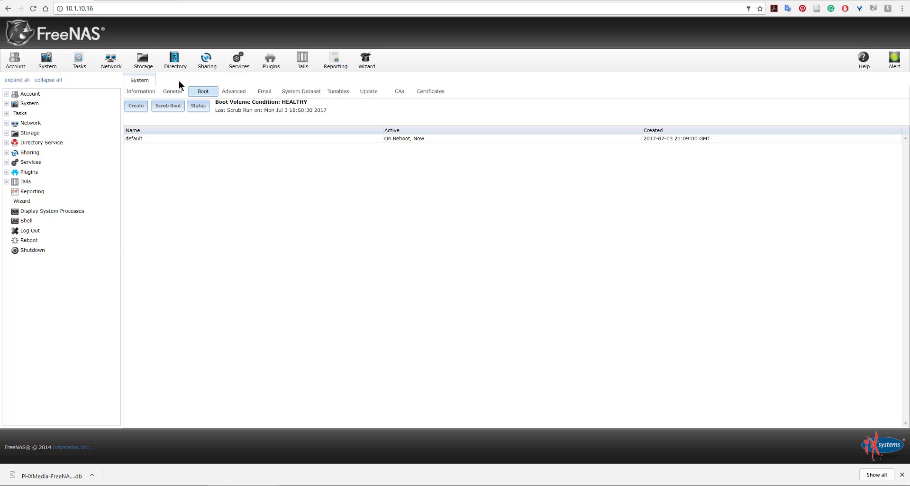
mouse_move(174, 87)
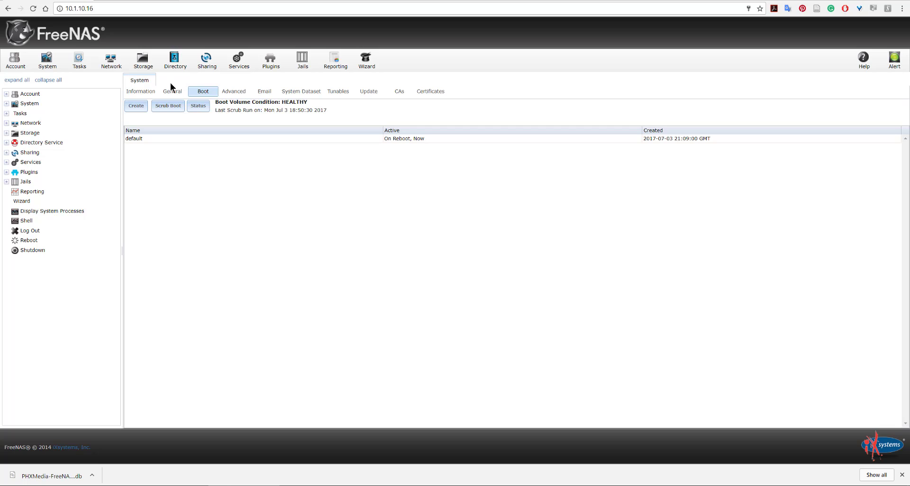
mouse_move(172, 87)
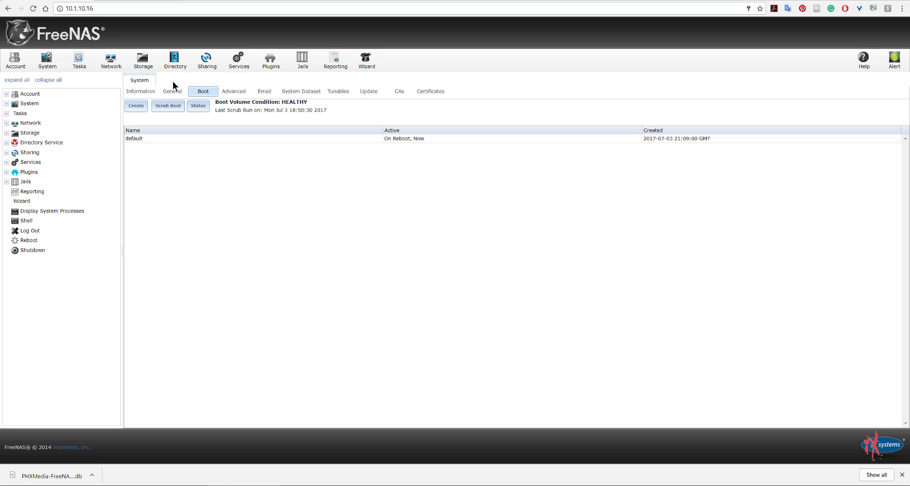
mouse_move(209, 104)
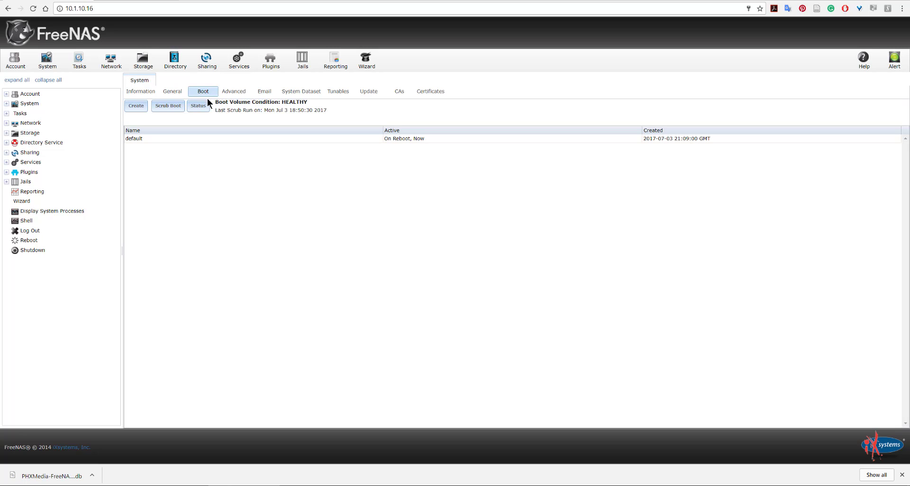
mouse_move(226, 126)
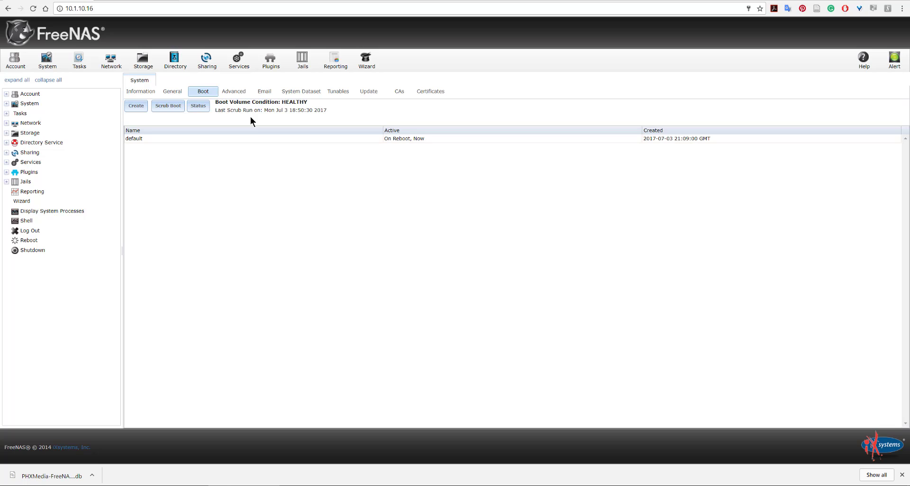
mouse_move(257, 126)
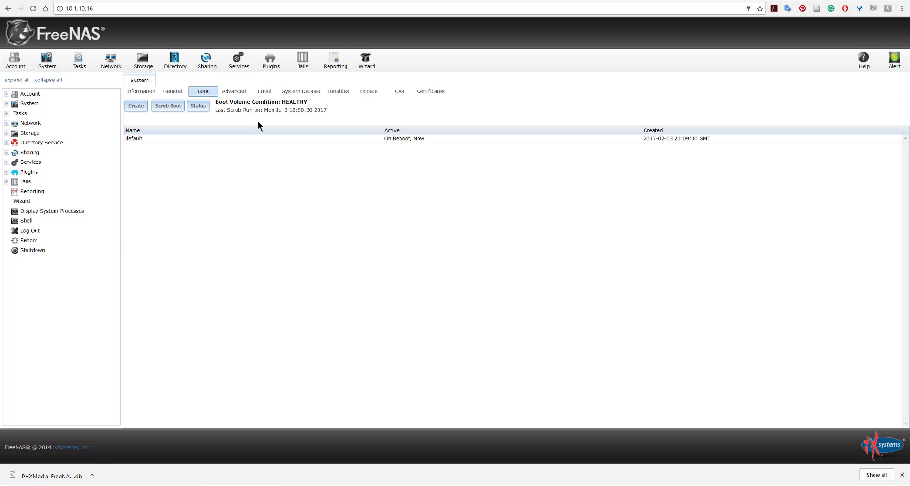
mouse_move(364, 126)
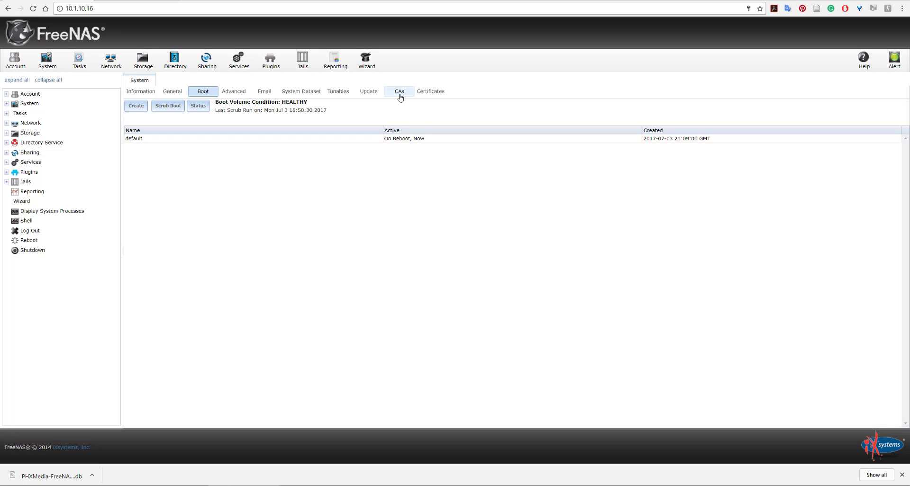
Step: From the empty CAs list, start a new internal CA with key length 2048 and lifetime 3650 prefilled
click(399, 91)
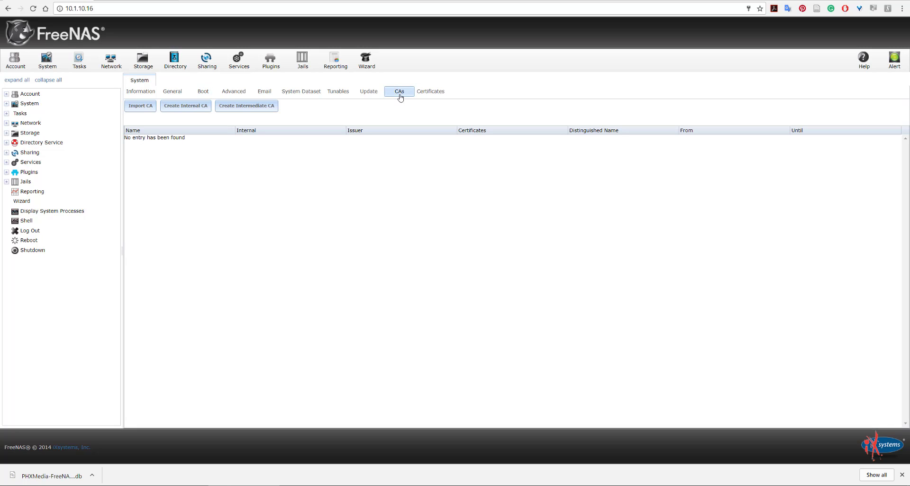
mouse_move(185, 105)
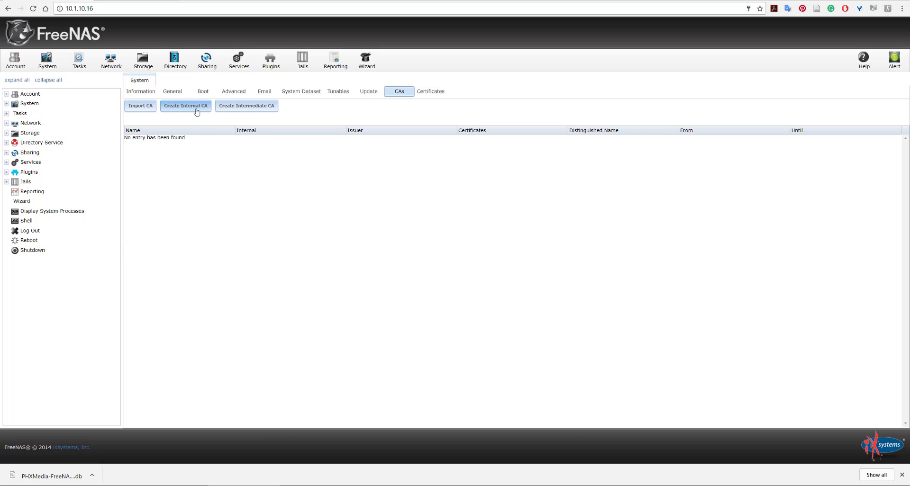
mouse_move(192, 121)
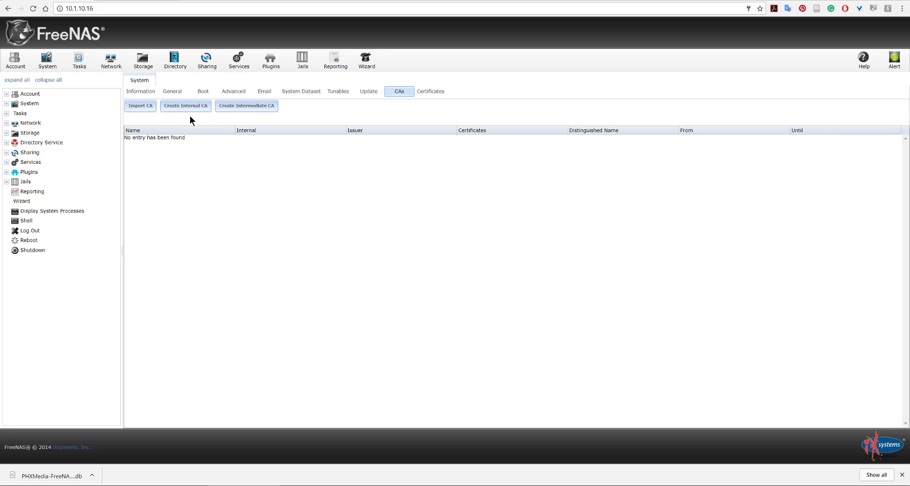
click(185, 105)
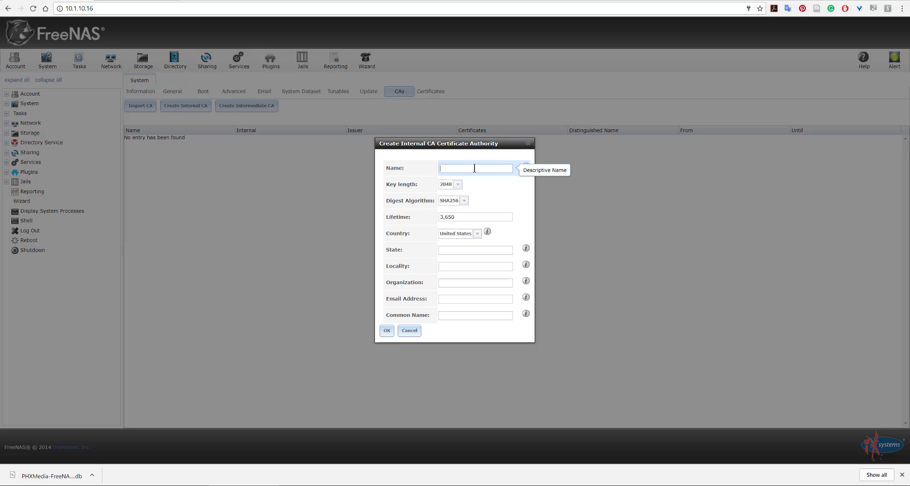
Step: Name the CA PHXCA with key length 4096, digest SHA512 and lifetime 3650 days
text(PHXC)
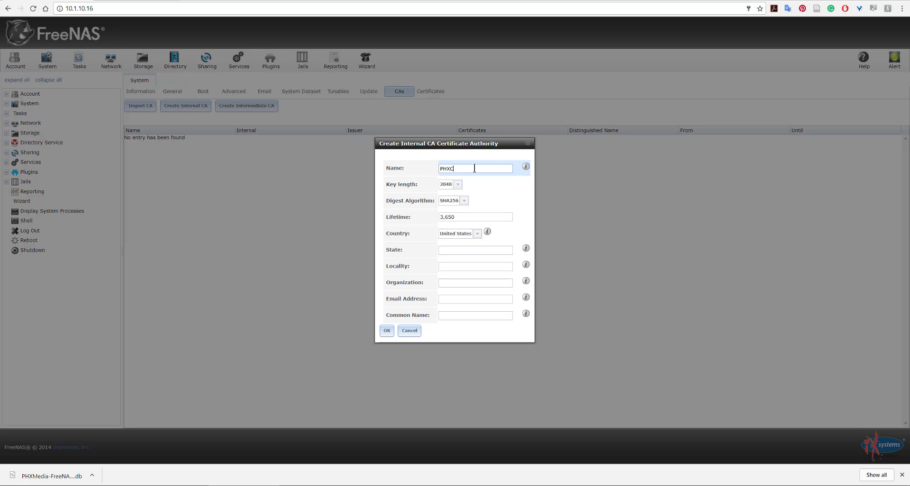
text(A)
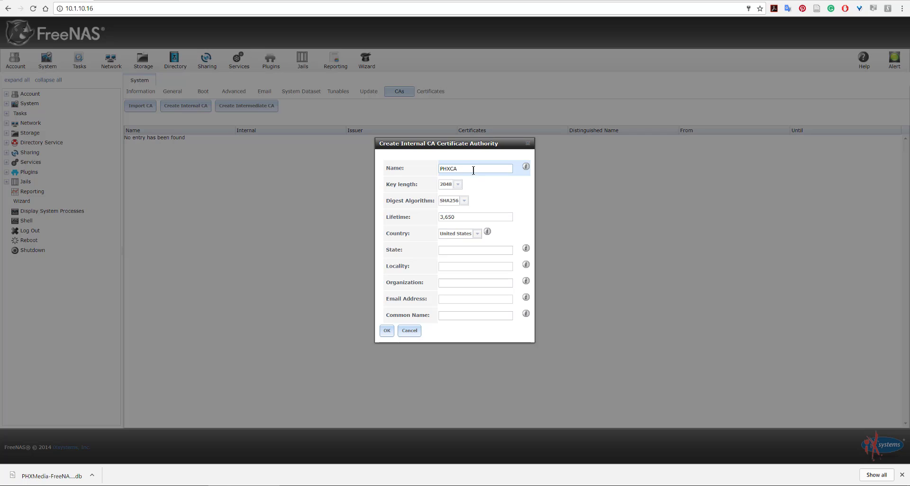
click(457, 185)
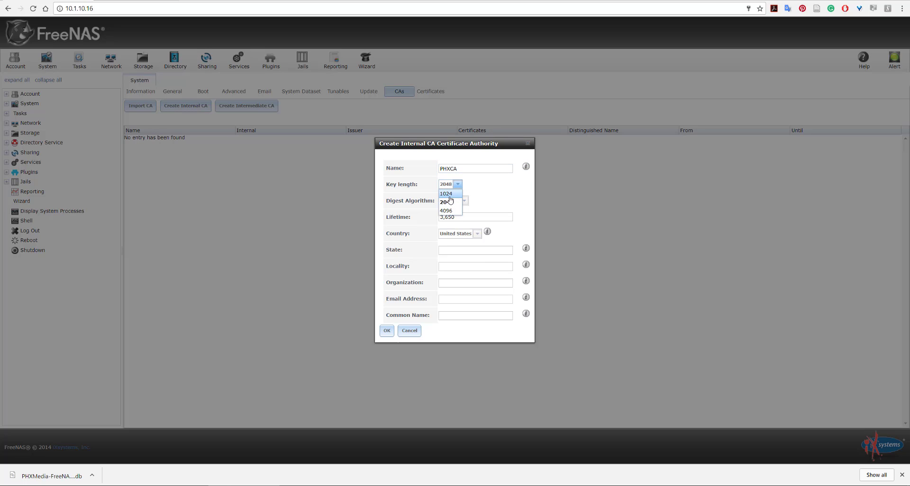
mouse_move(449, 211)
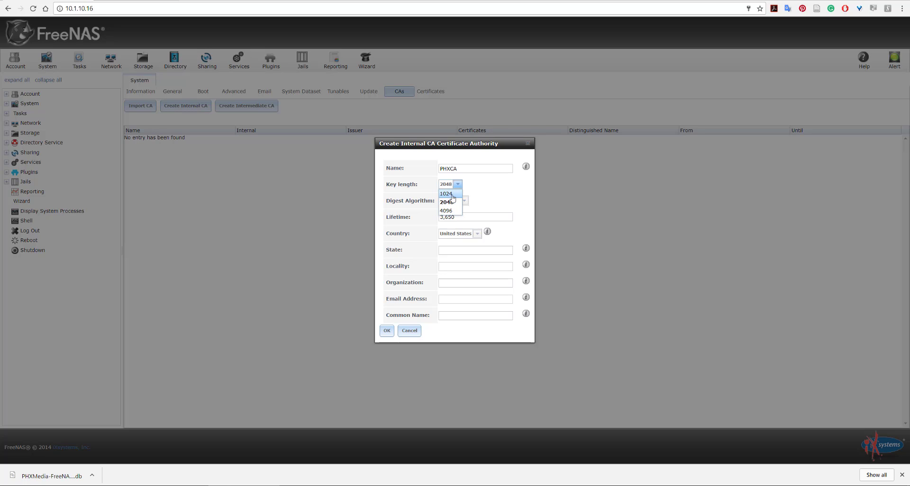
click(447, 211)
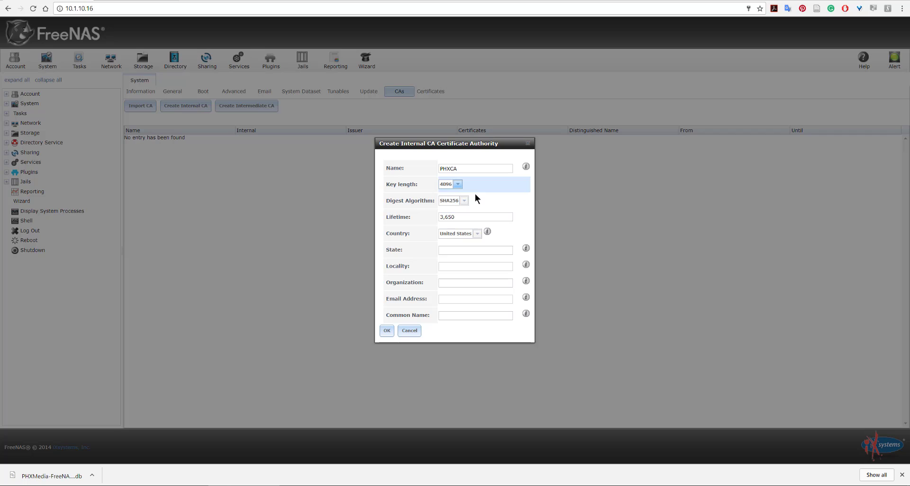
click(463, 201)
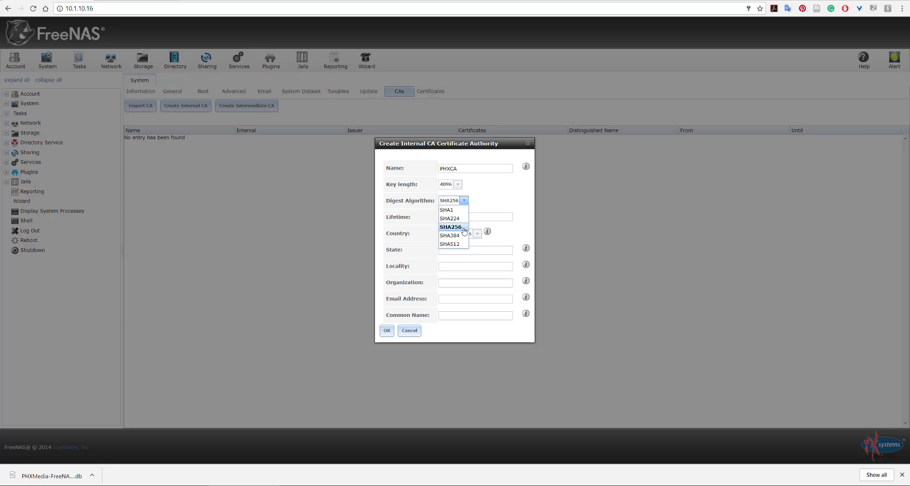
mouse_move(450, 236)
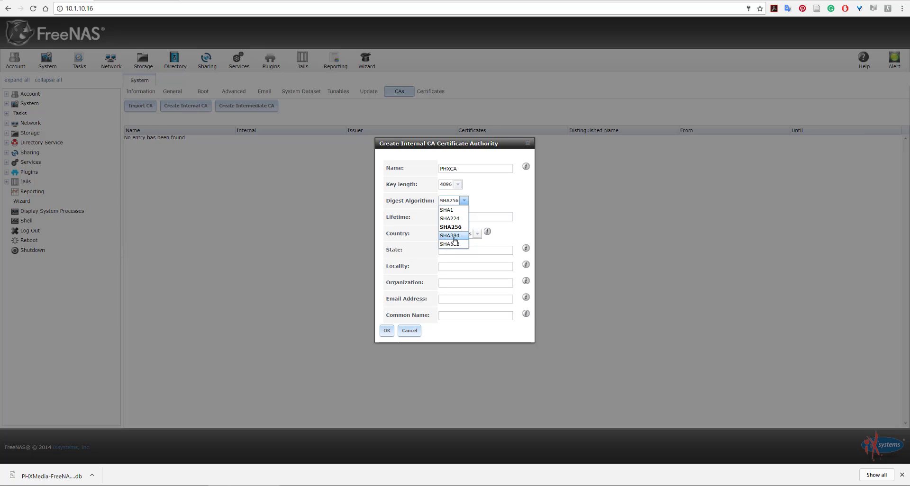
mouse_move(454, 243)
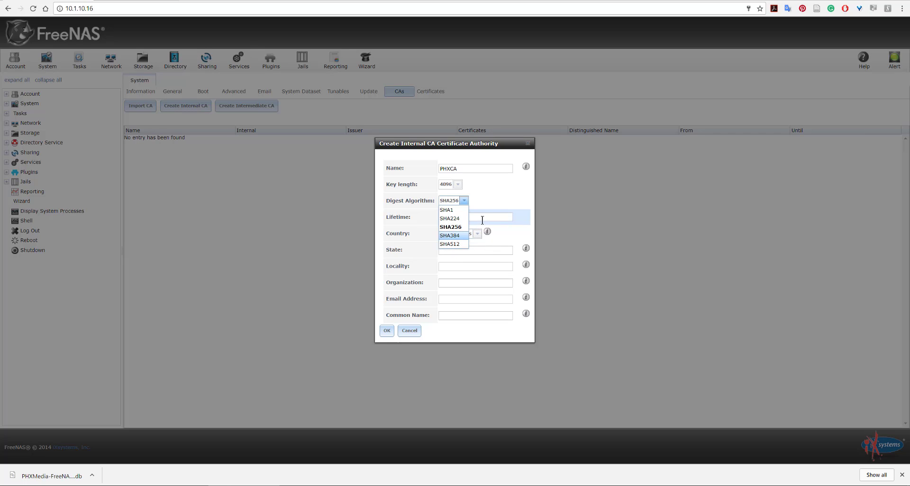
mouse_move(452, 243)
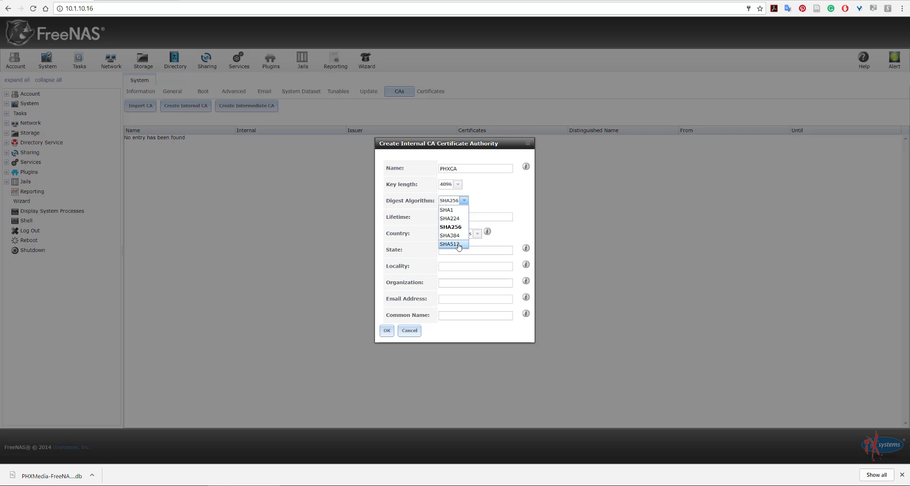
click(451, 243)
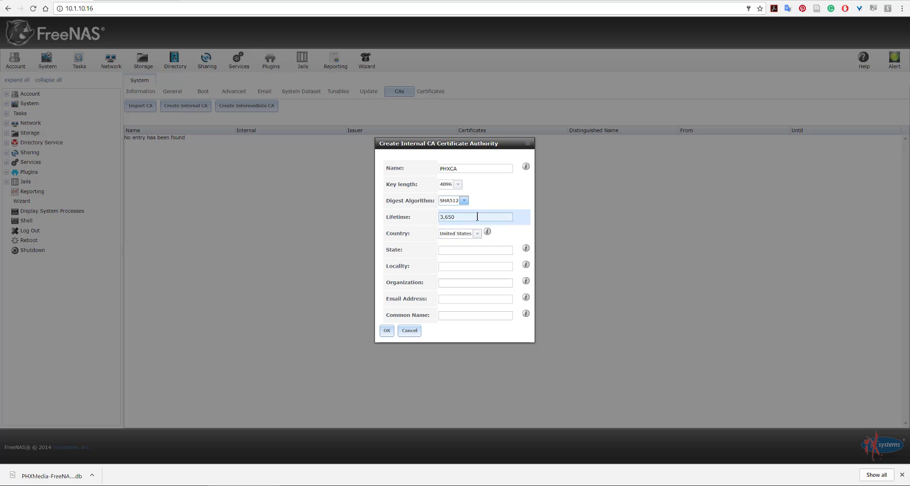
text(3650)
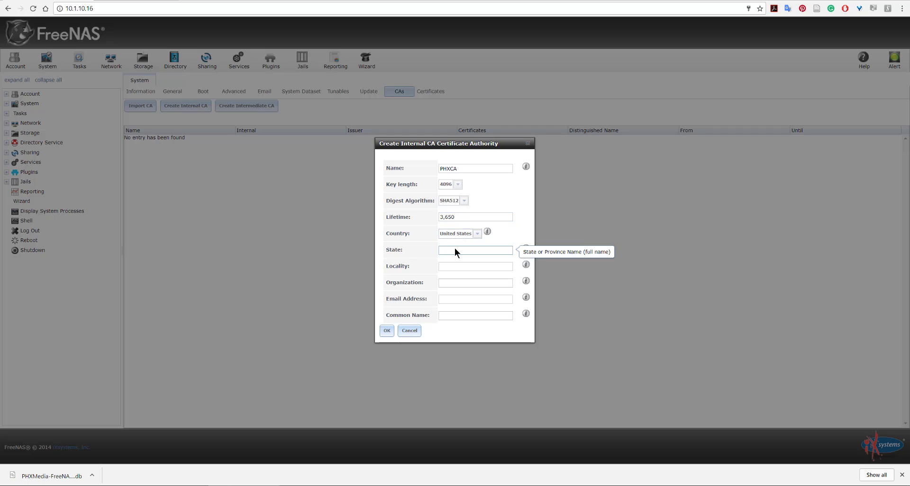
Step: Set the CA's state GA, locality Atlanta and organization PHX Inception
text(GA)
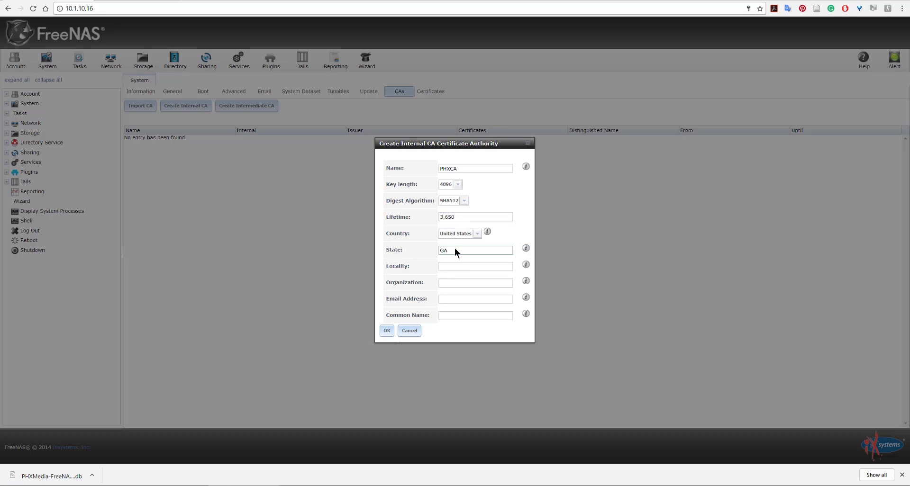
click(475, 266)
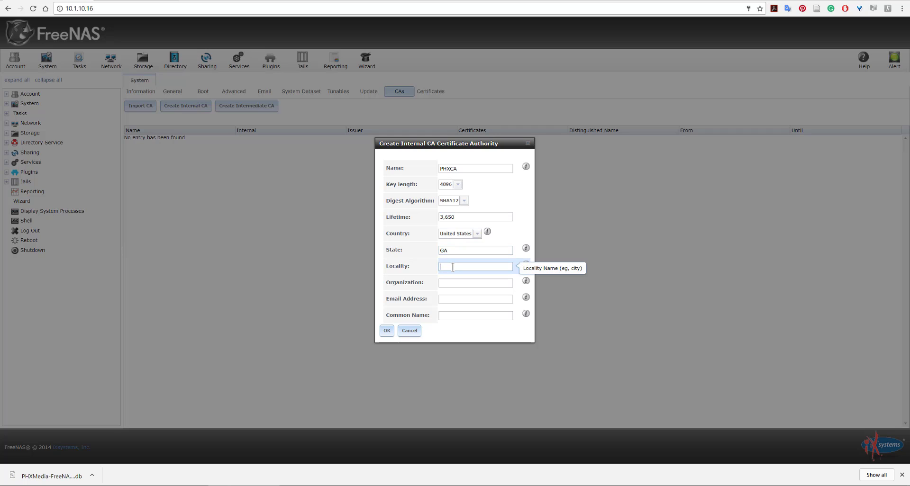
mouse_move(462, 278)
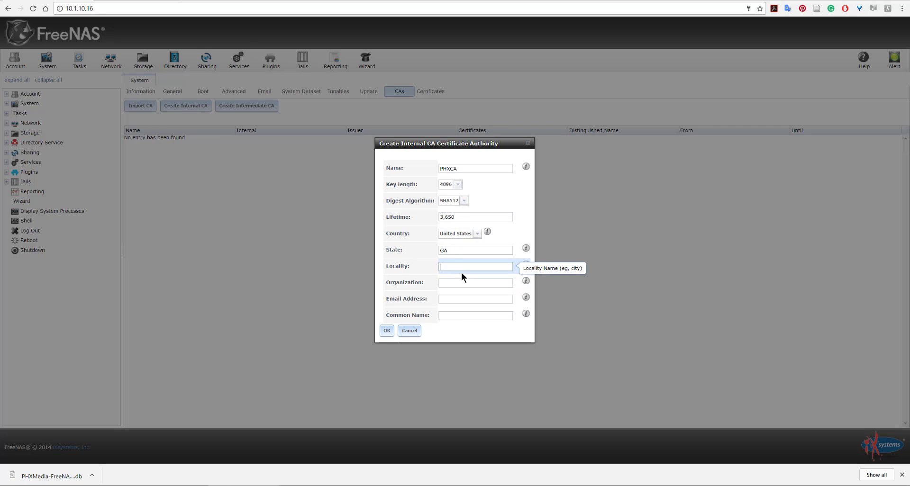
click(475, 282)
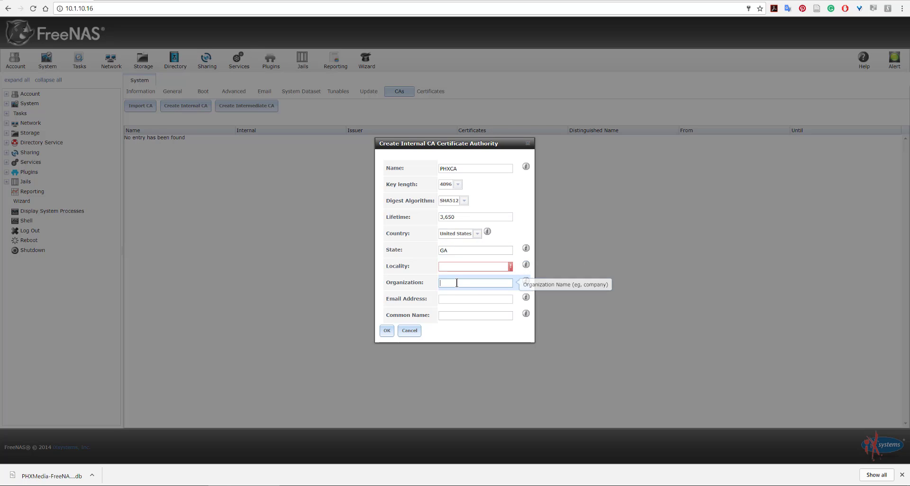
text(PHX)
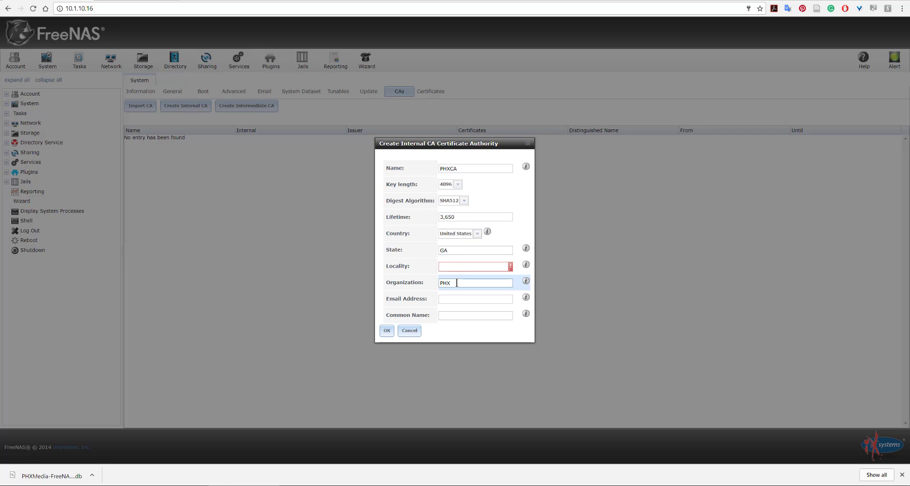
click(474, 266)
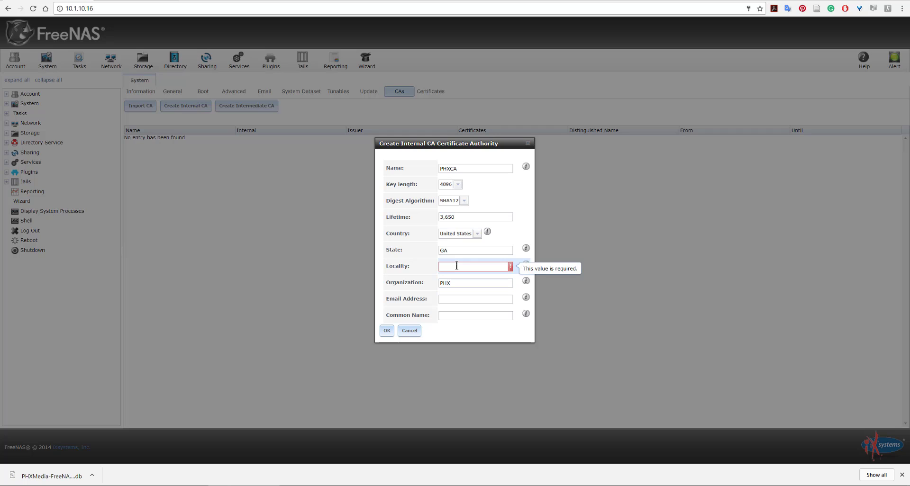
text(Atlanta)
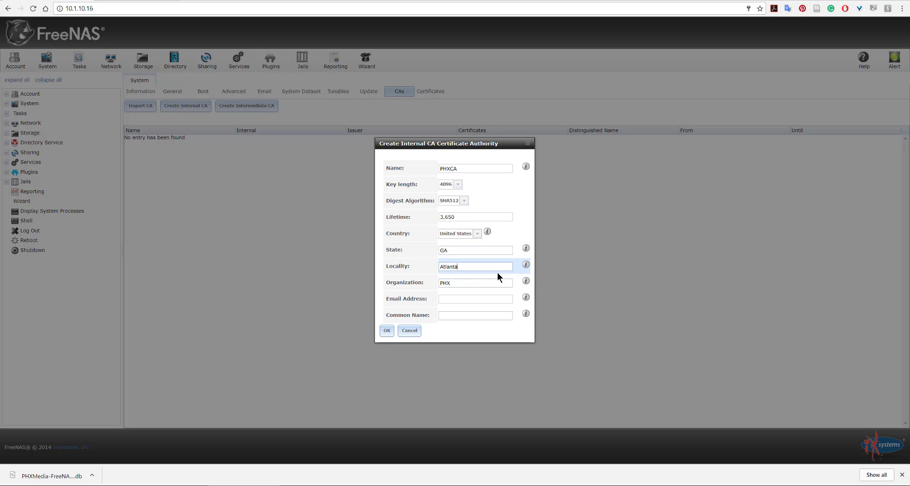
click(475, 283)
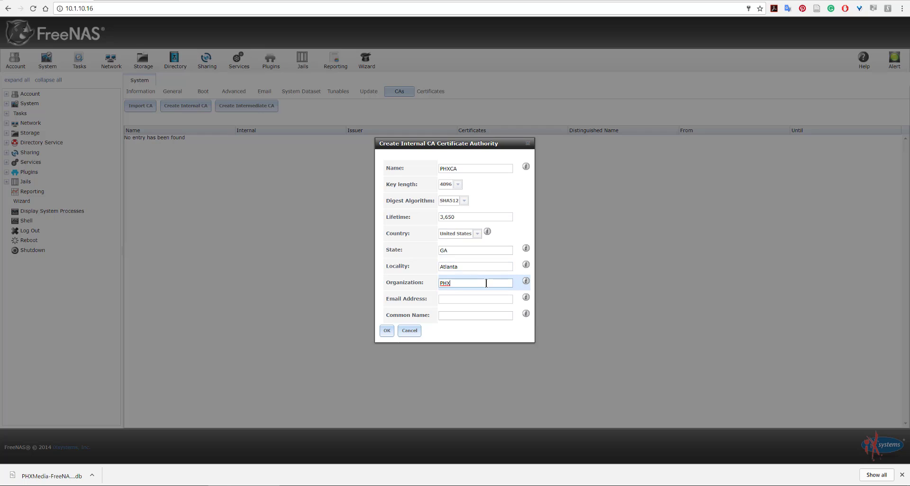
text(INc)
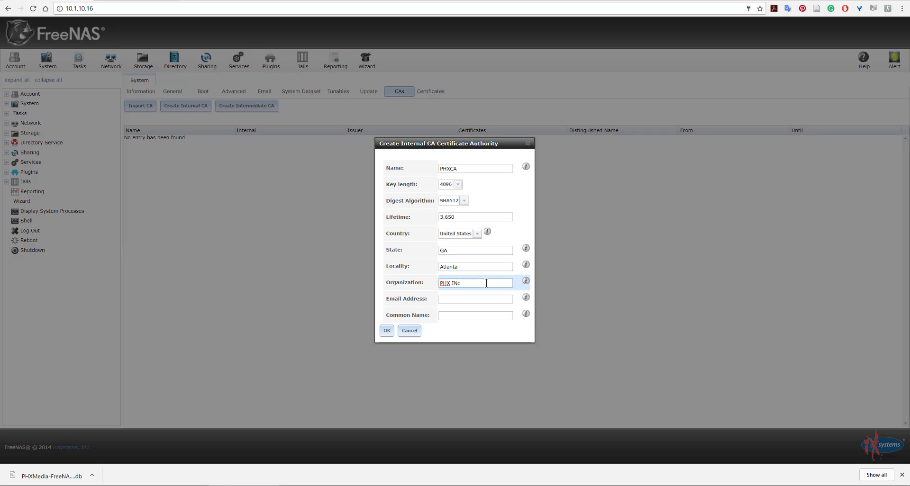
text(Inception)
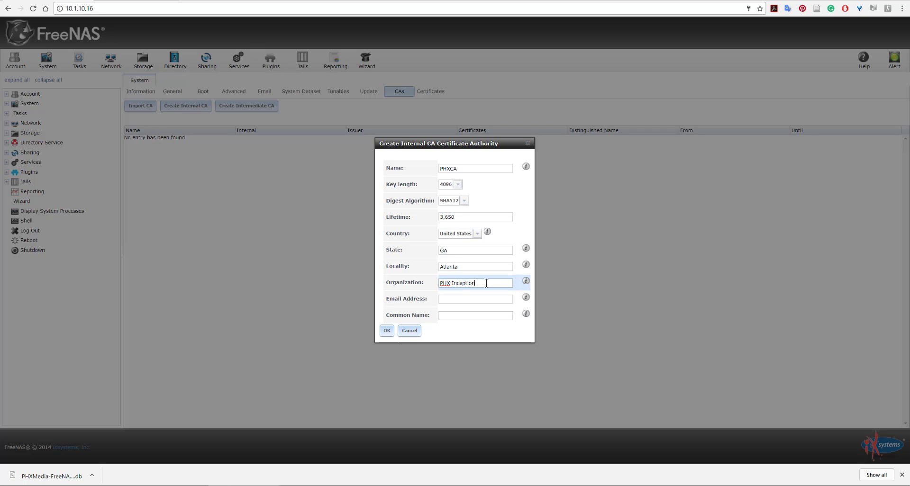
Step: Enter the CA's common name and contact email, then create the internal CA
click(475, 299)
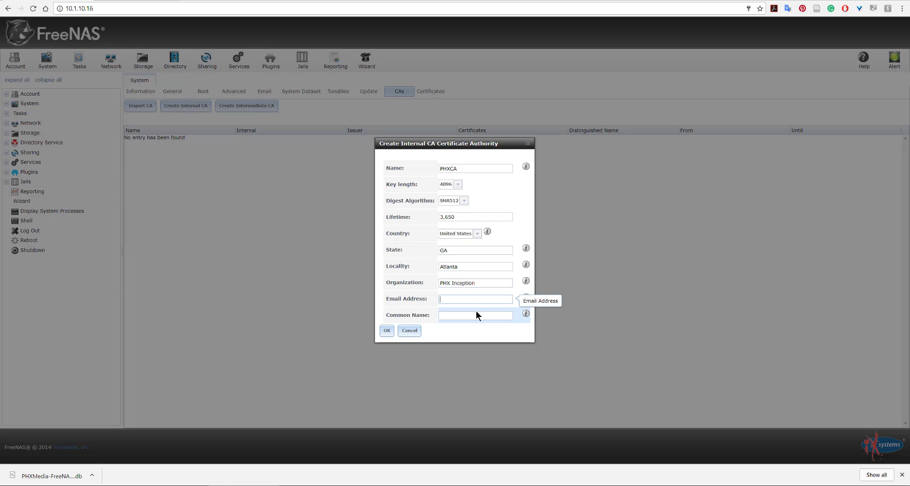
click(475, 315)
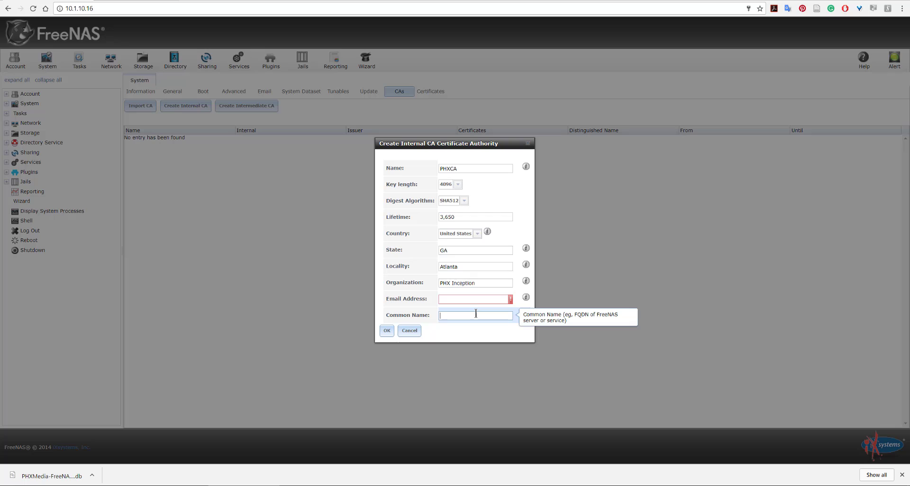
text(Freenas9.3 Server)
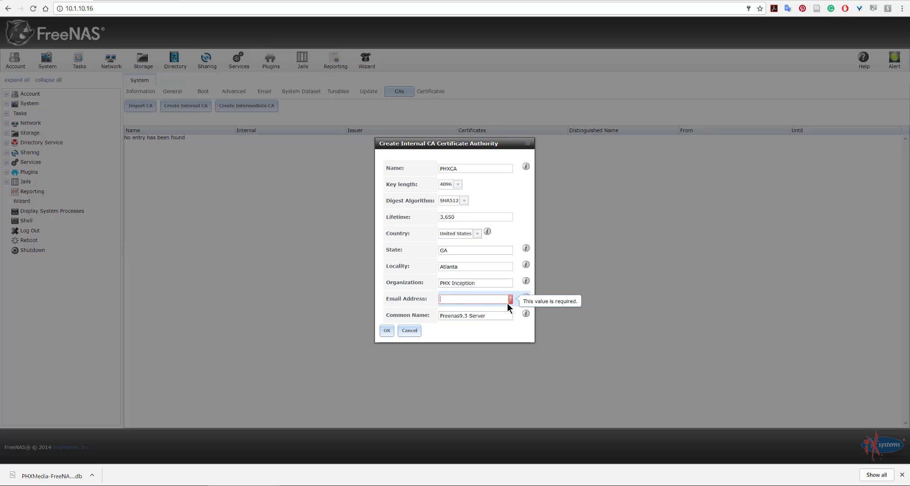
click(386, 336)
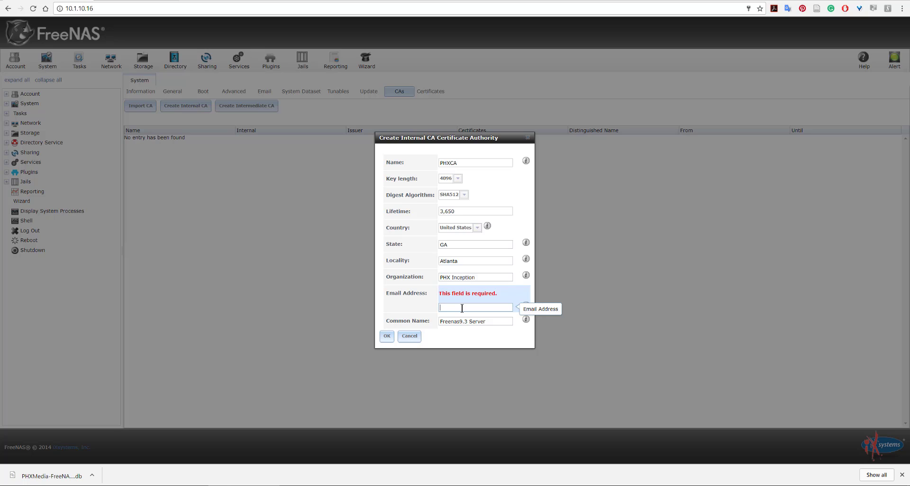
text(n)
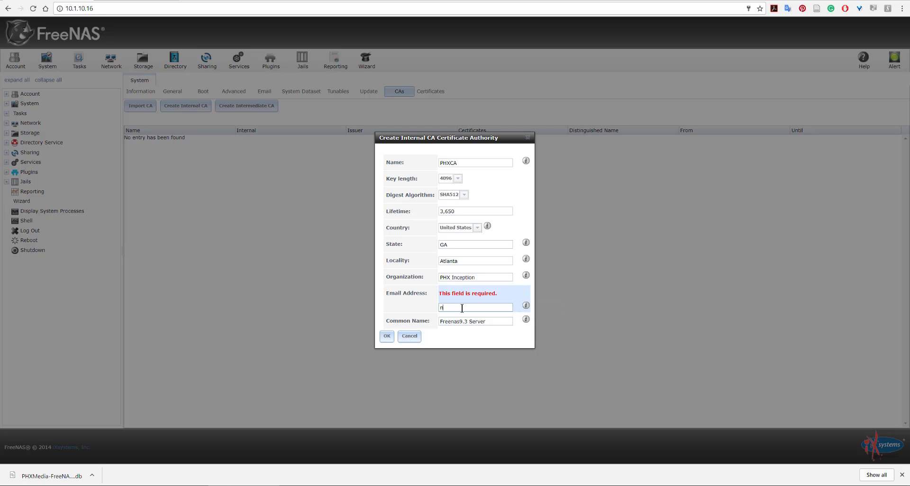
text(n)
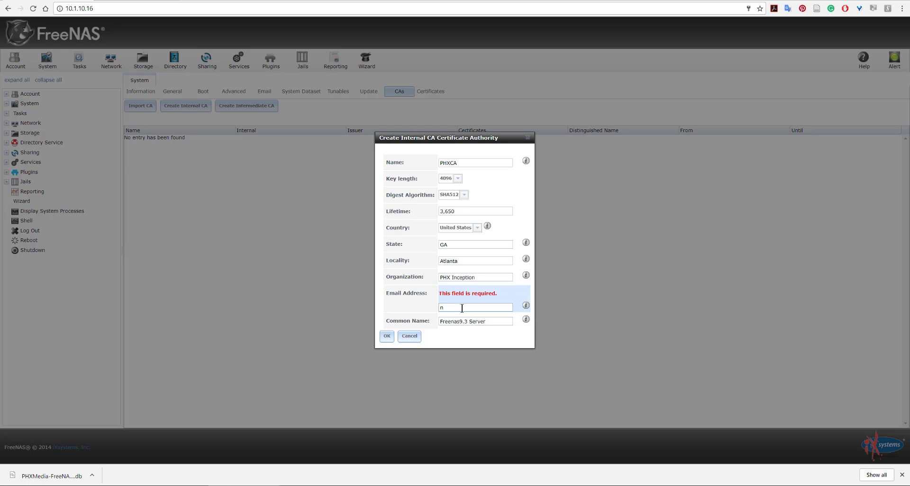
text(anon#ac)
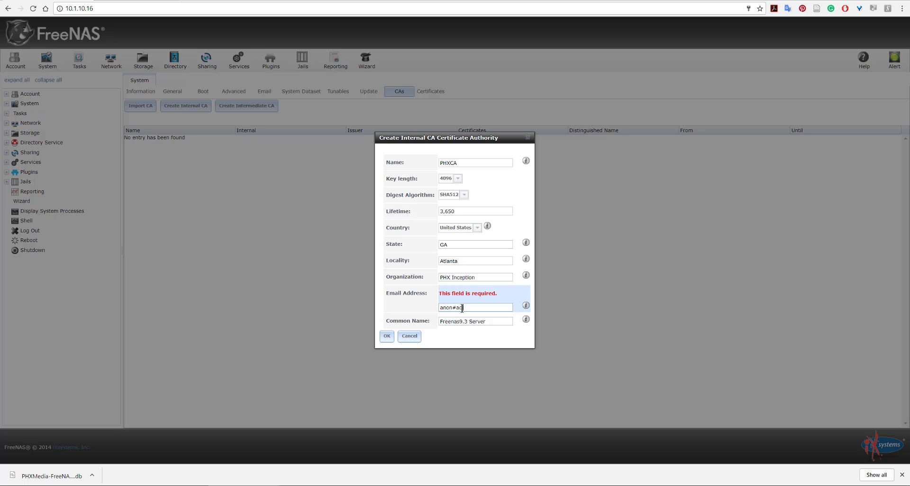
key(BackSpace)
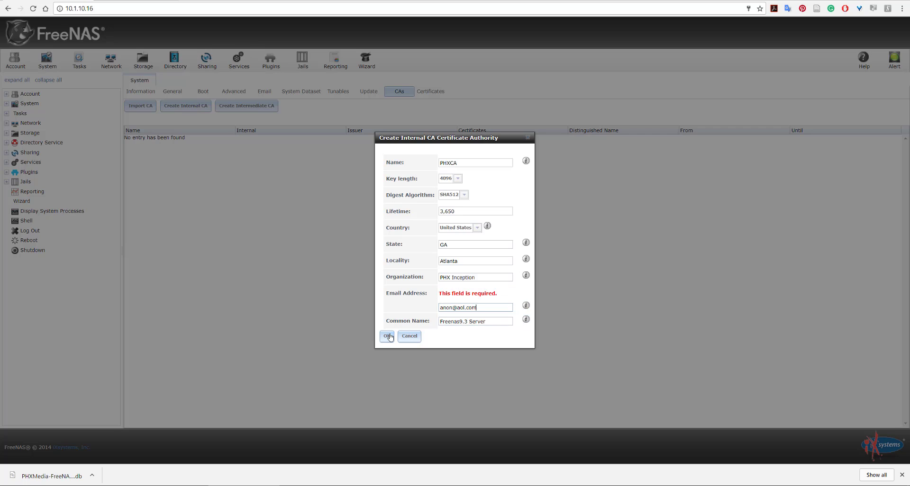
click(387, 335)
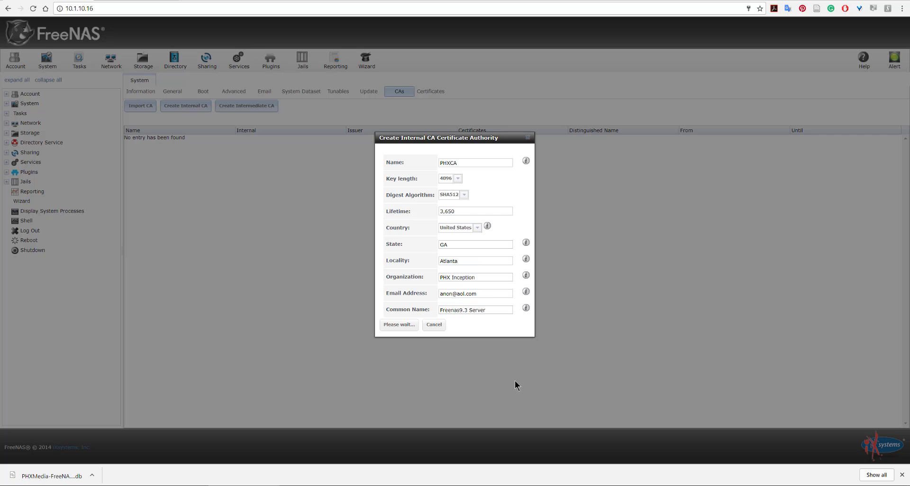
Step: Confirm PHXCA is listed as a self-signed internal CA valid until 2027, then show the empty Certificates list
click(398, 325)
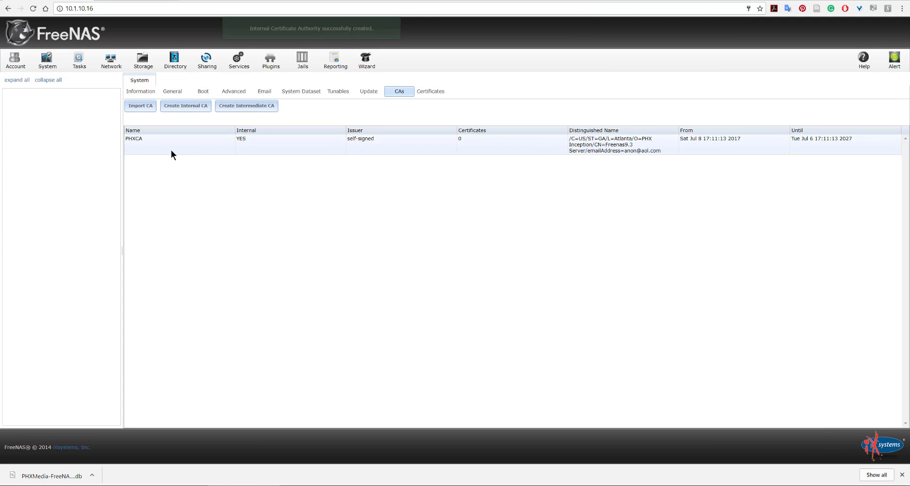
click(16, 79)
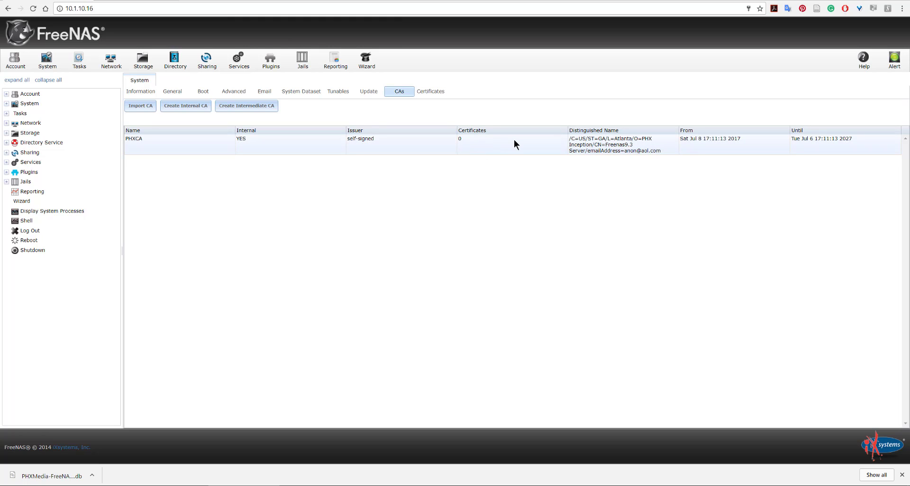
mouse_move(724, 160)
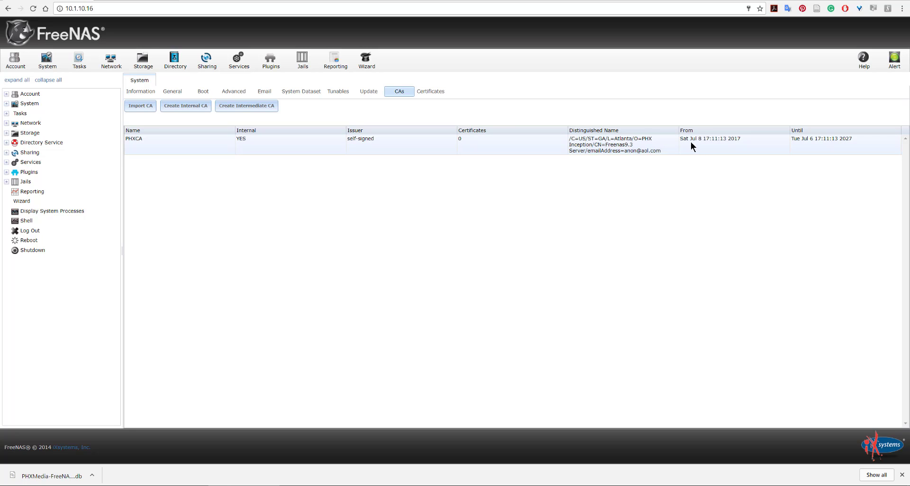
mouse_move(729, 142)
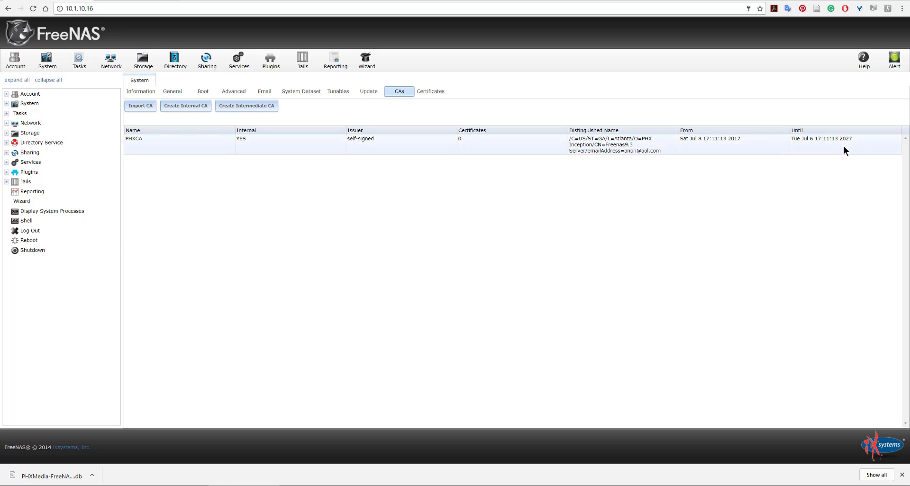
mouse_move(859, 155)
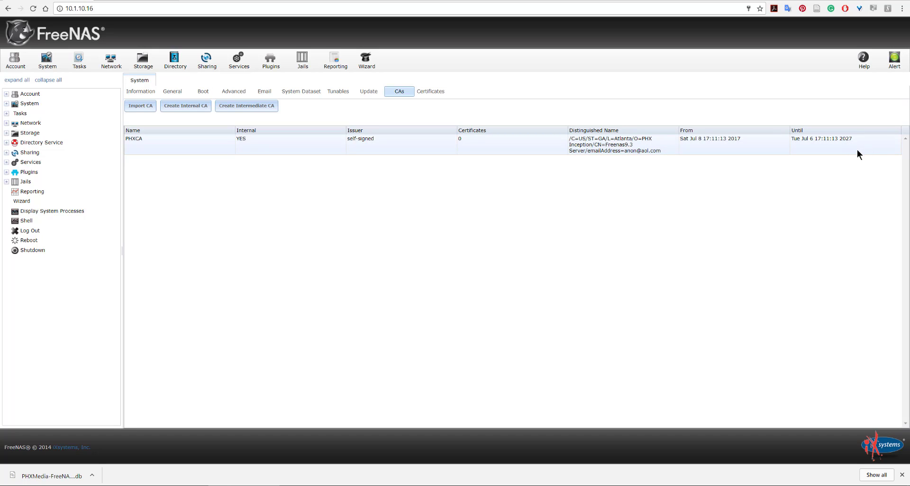
mouse_move(834, 151)
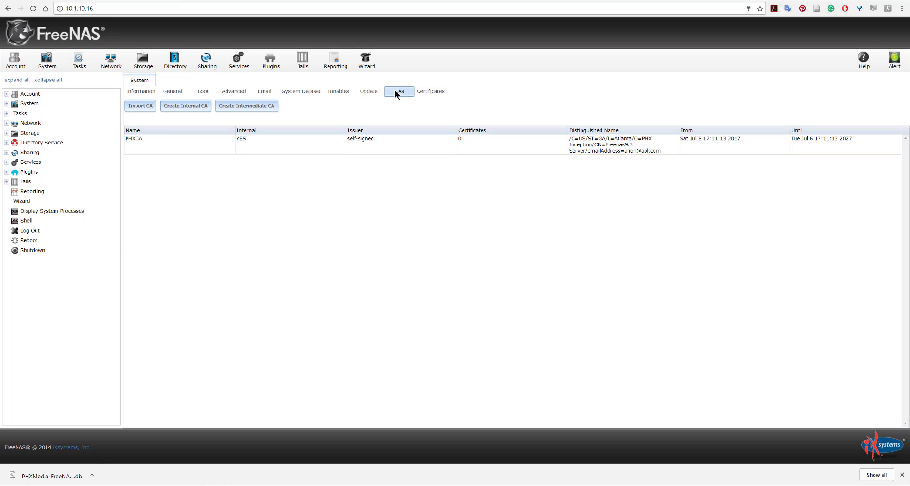
mouse_move(421, 96)
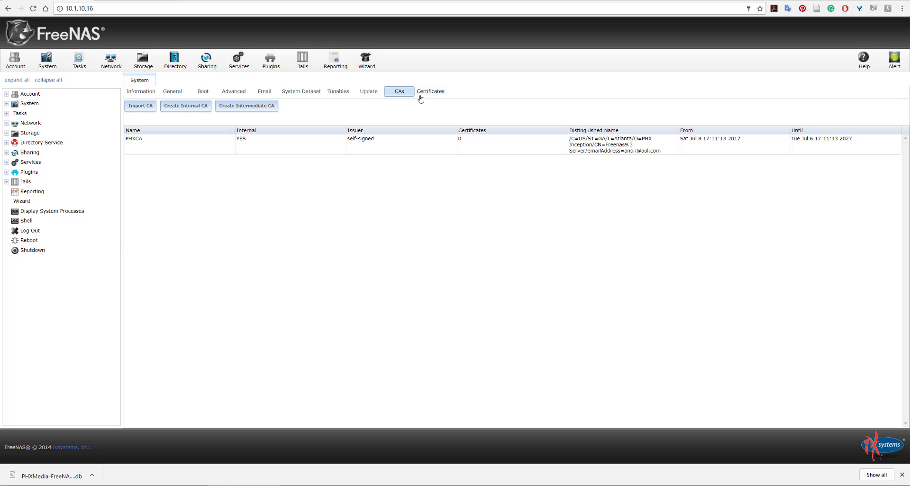
click(430, 91)
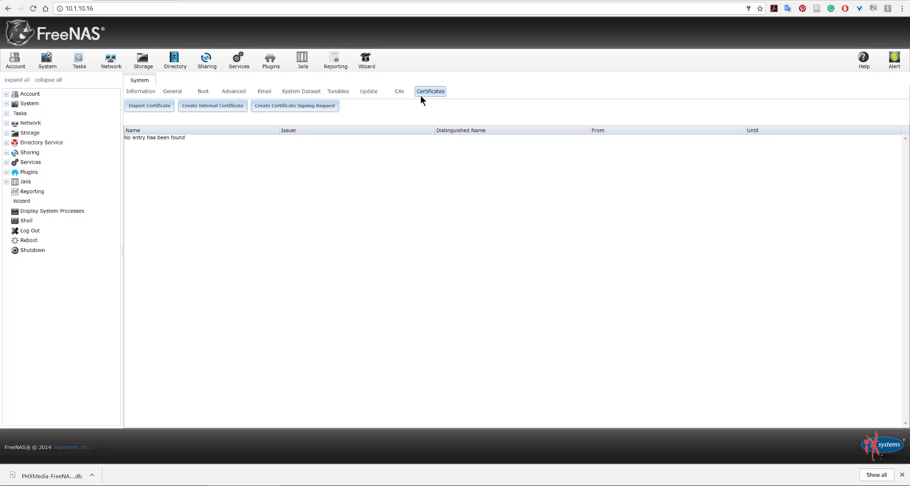
mouse_move(219, 119)
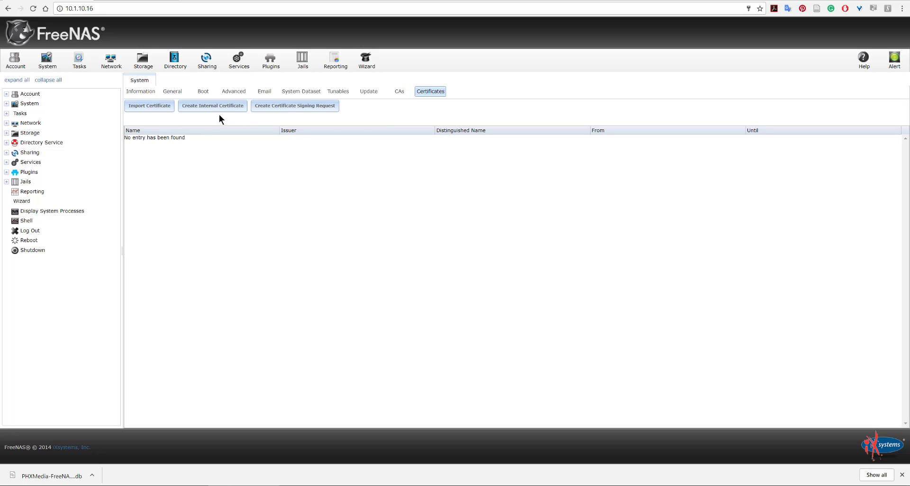
Step: Start an internal certificate named Webdav signed by PHXCA with a 180-day lifetime
click(211, 105)
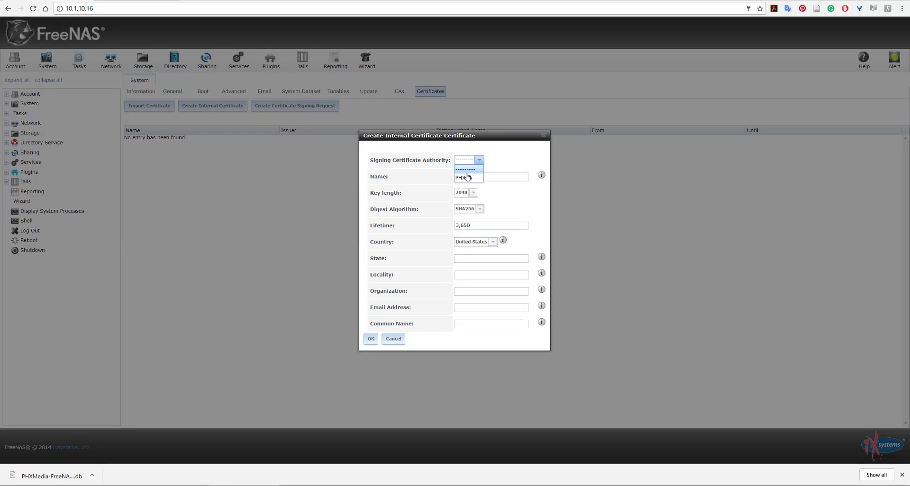
click(464, 169)
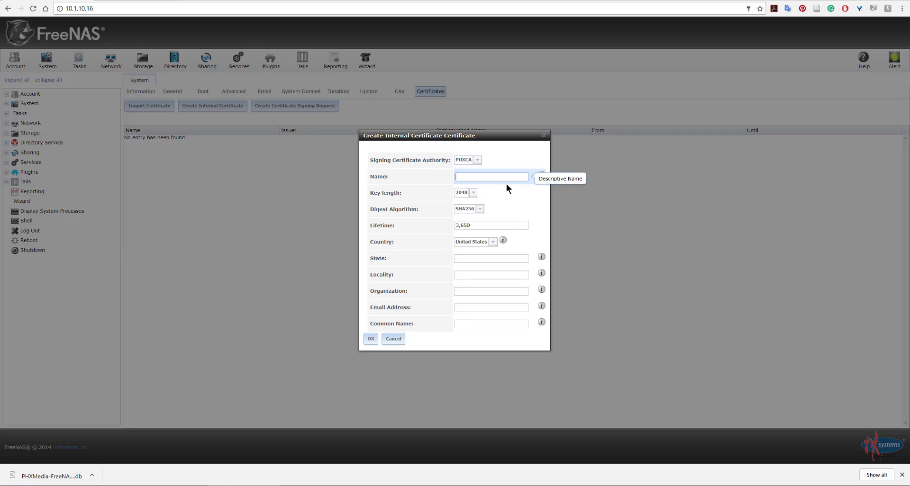
text(Web)
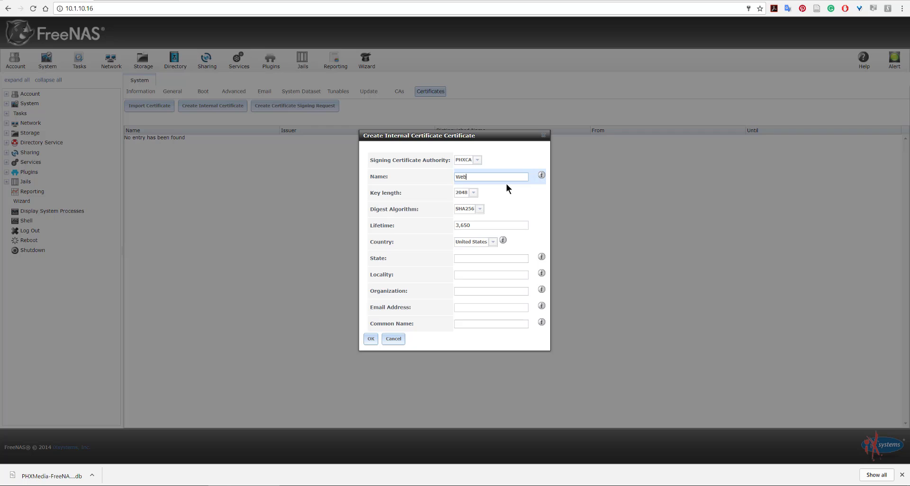
text(dav)
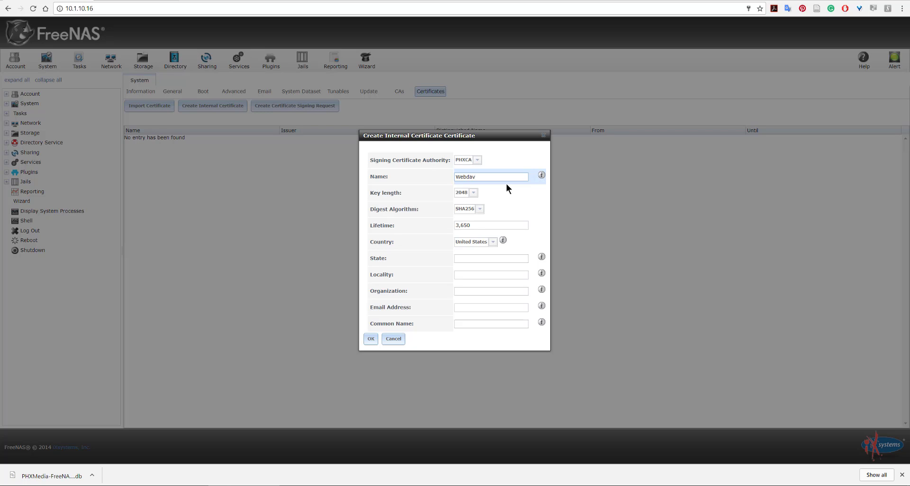
click(491, 226)
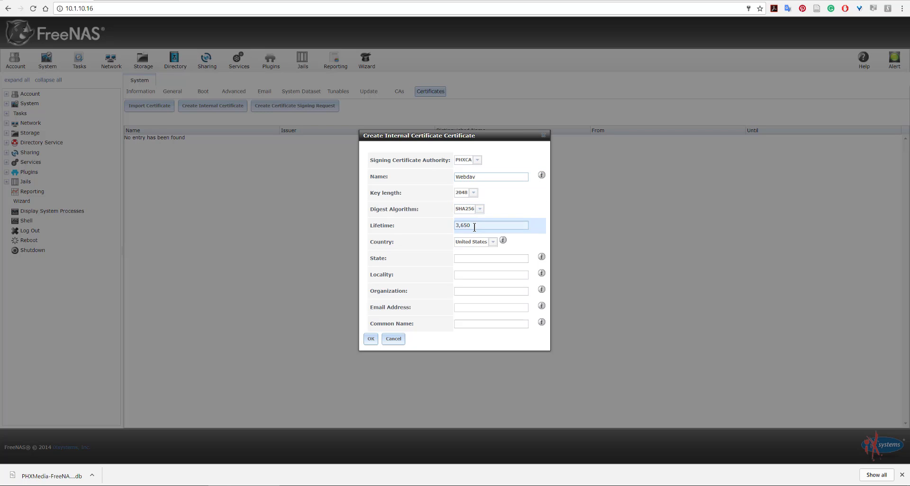
text(3650)
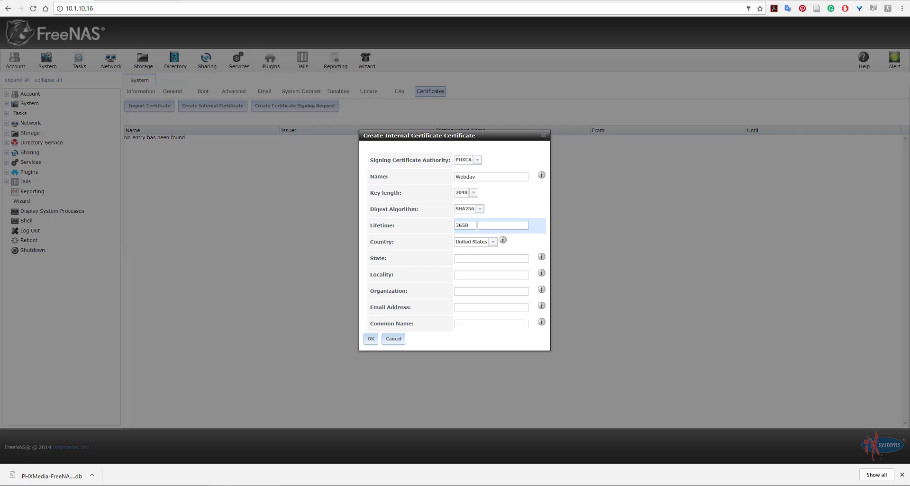
text(180)
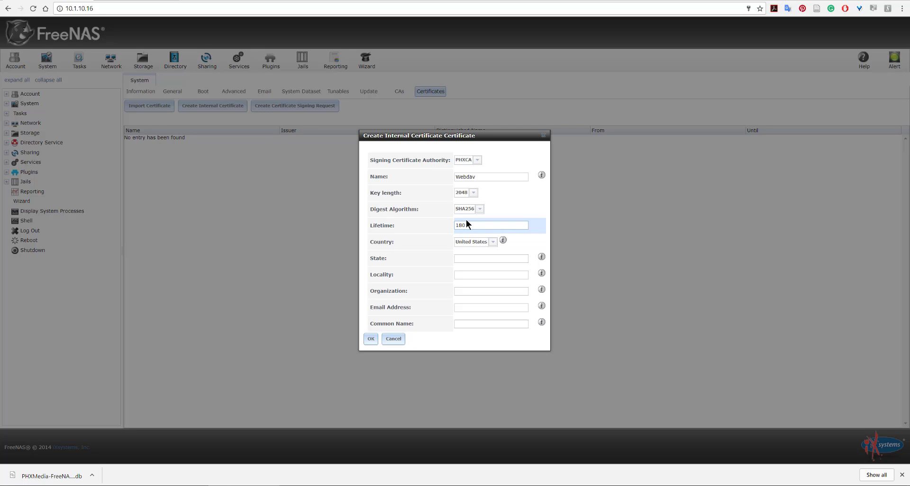
mouse_move(464, 252)
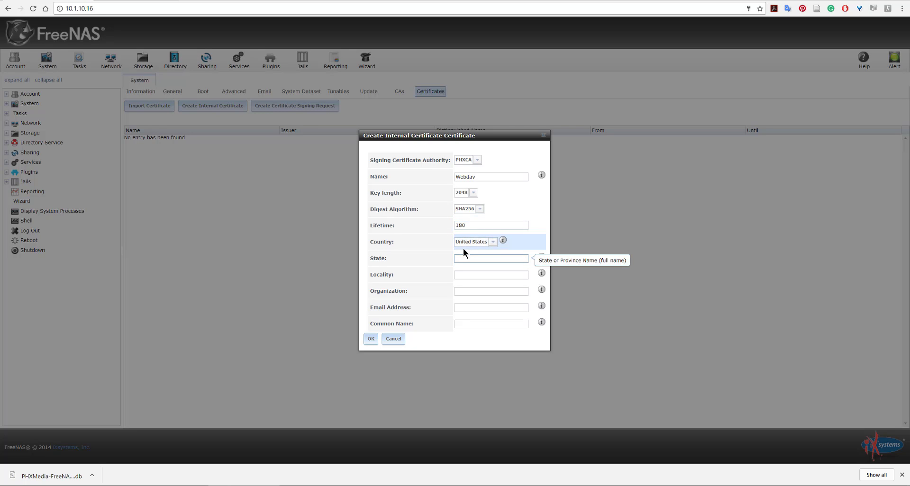
Step: Set the certificate's state SC, locality Chester and organization WEBDAVPHX
text(GA)
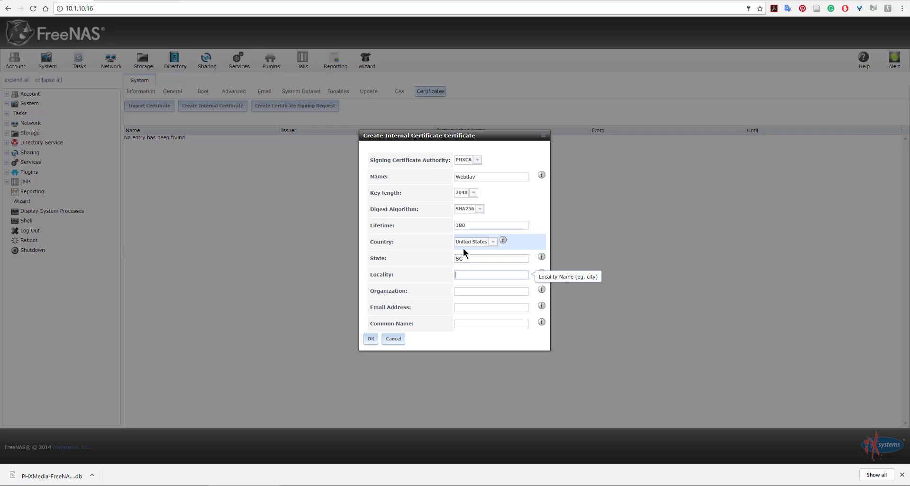
text(Chester)
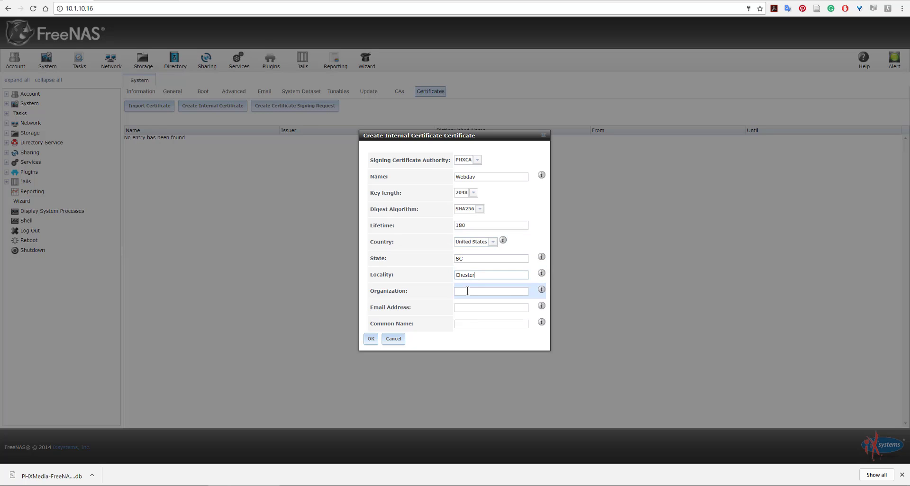
text(WB)
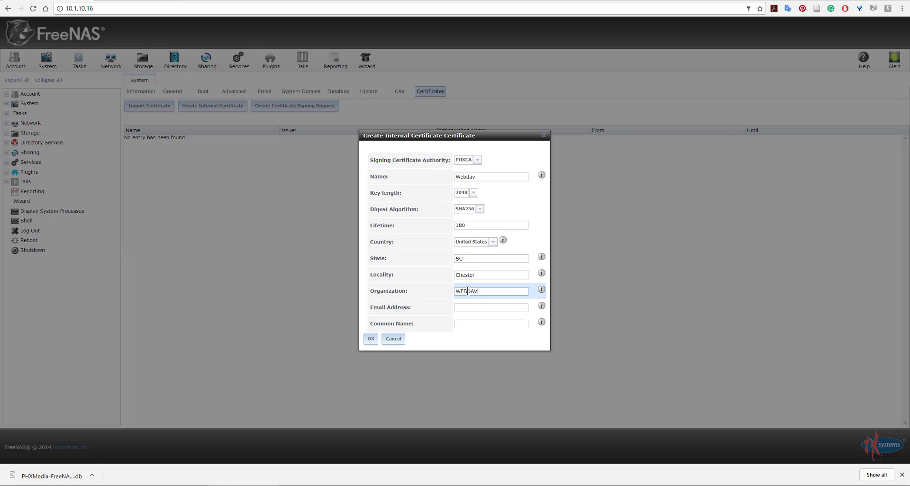
text(PHX)
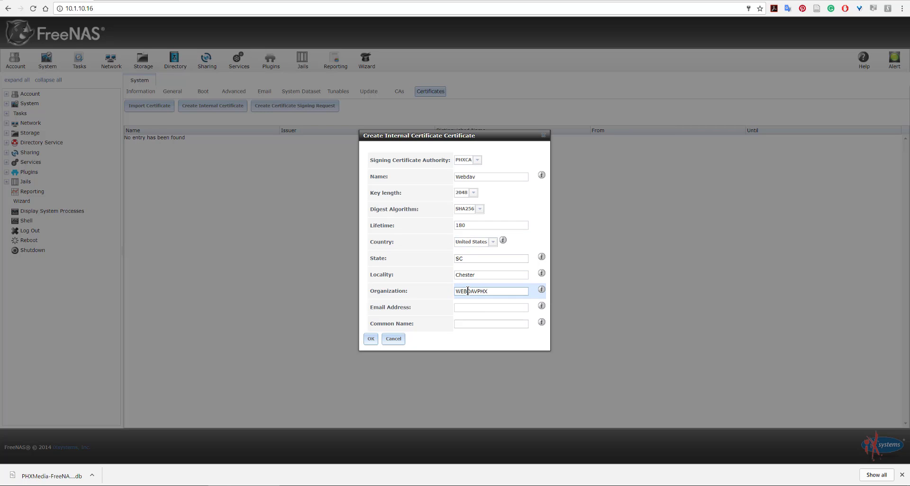
Step: Enter the contact email and common name WEBDAV9.3, then create the Webdav certificate
click(491, 307)
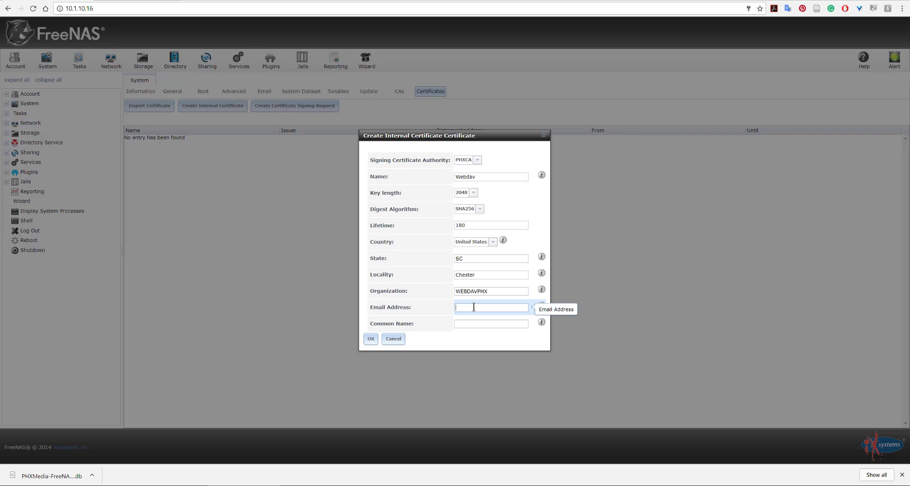
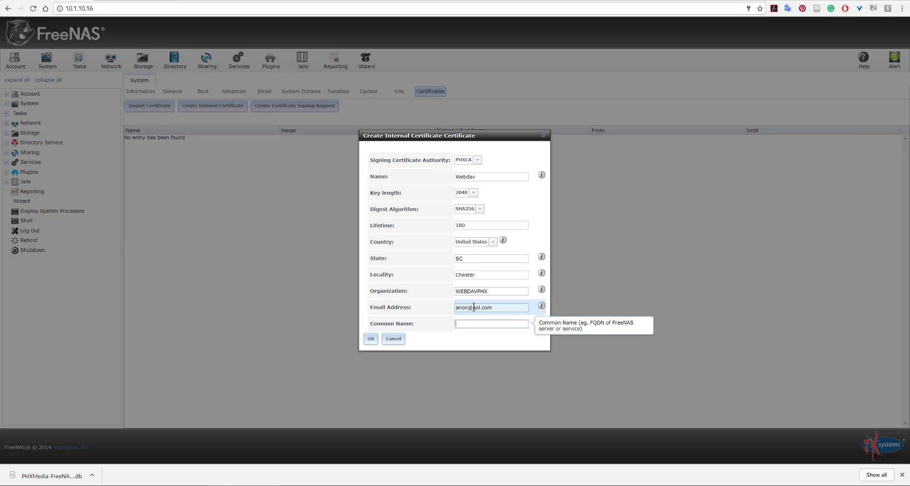
text(WEBDAV9.3)
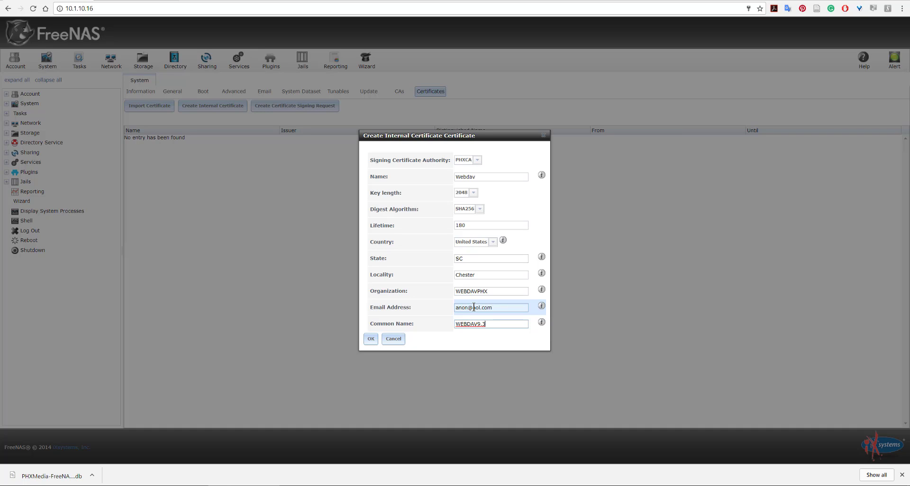
click(371, 338)
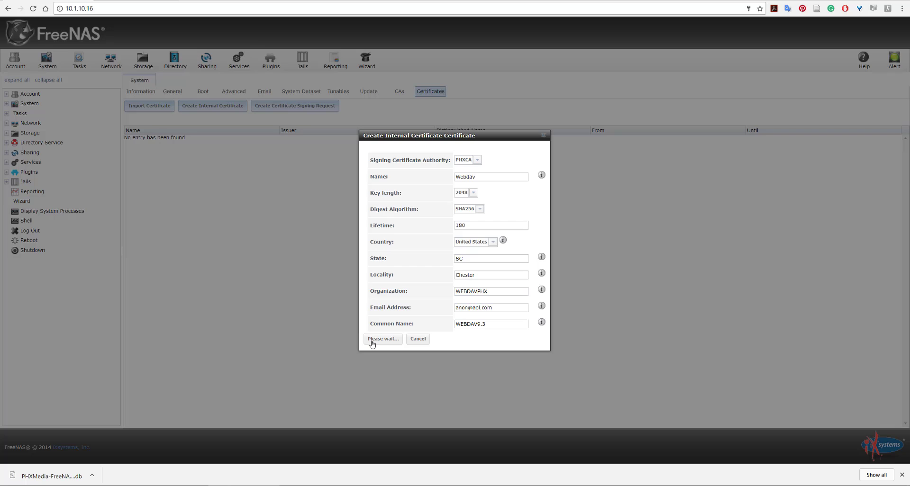
click(382, 339)
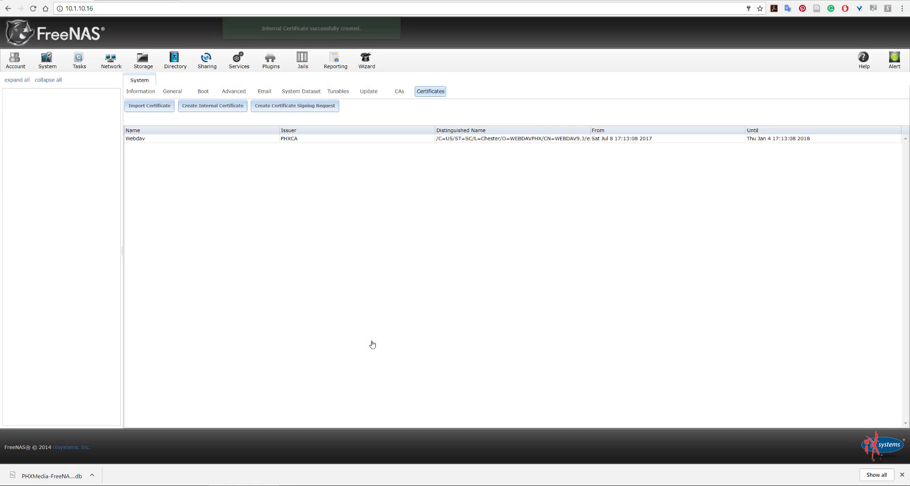
Step: Select the Webdav certificate issued by PHXCA, then show the CAs list where PHXCA counts 1 certificate
click(16, 80)
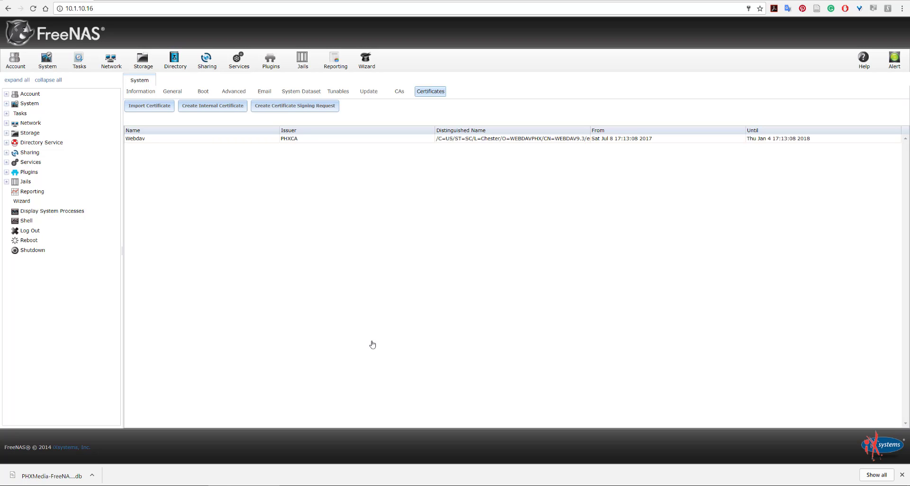
mouse_move(343, 151)
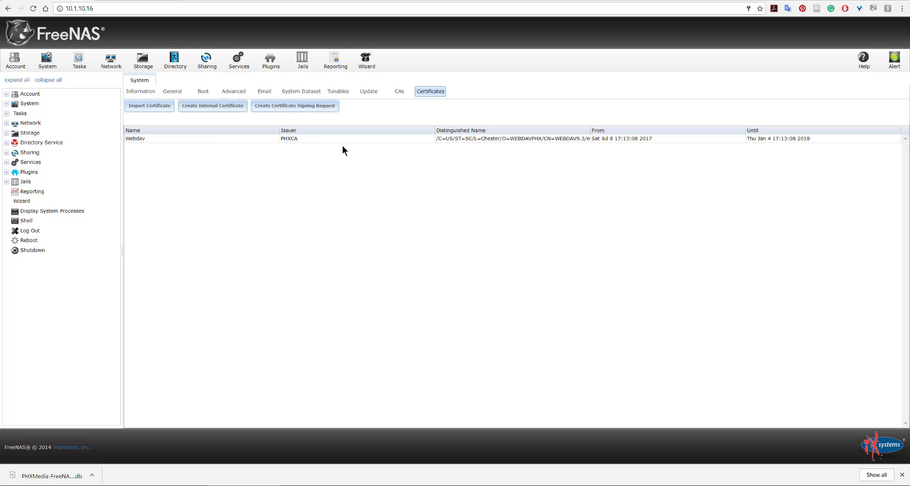
click(203, 139)
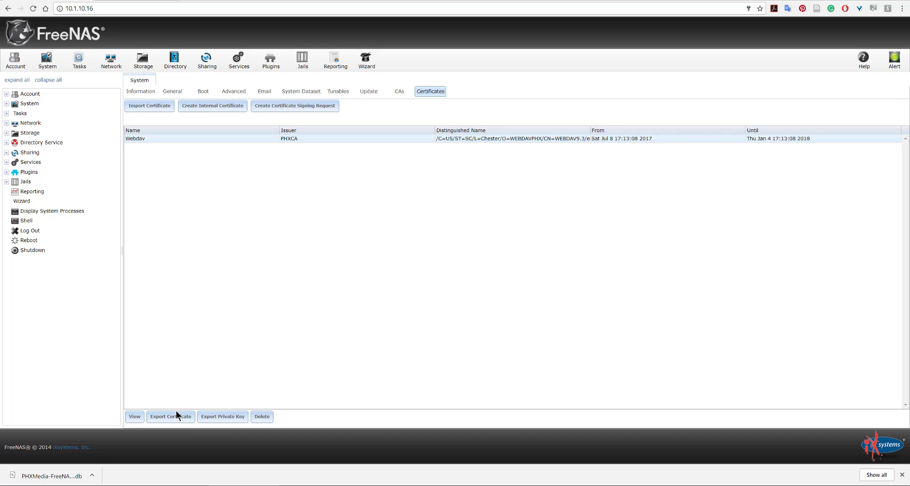
mouse_move(242, 156)
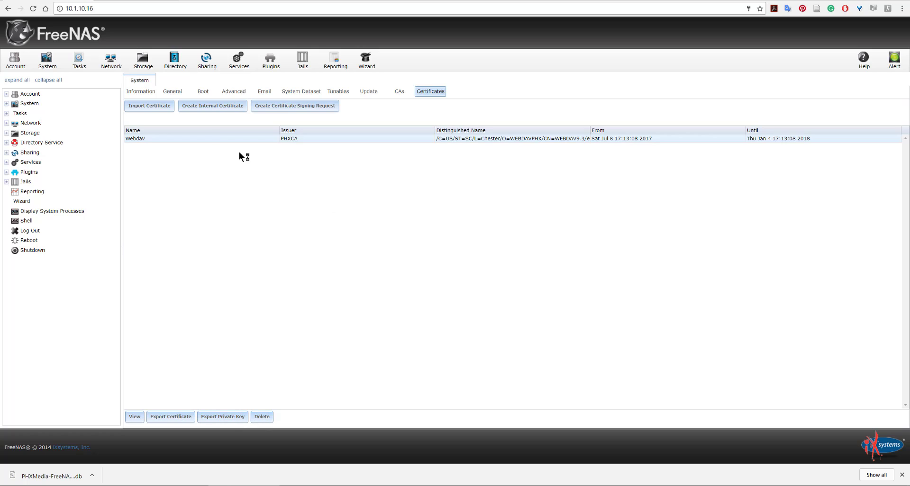
click(399, 91)
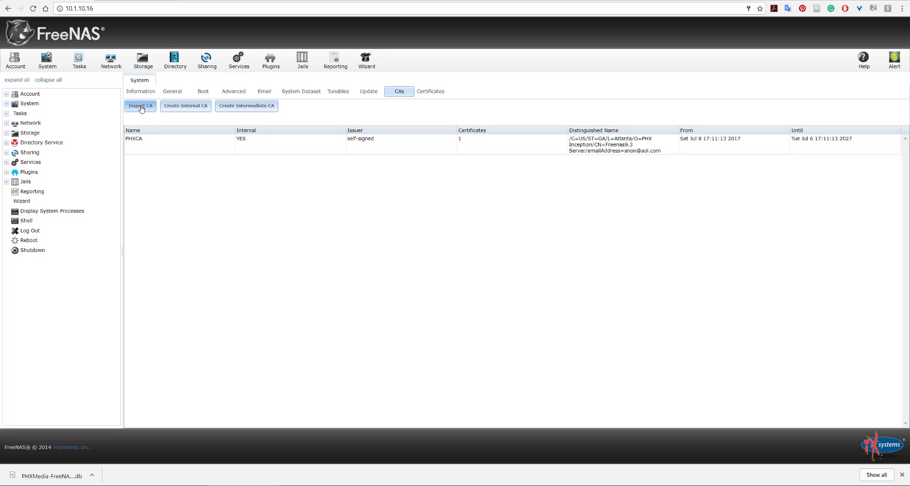
Step: Bring up the blank Import CA form and focus its Certificate and Private Key boxes without entering anything
click(140, 105)
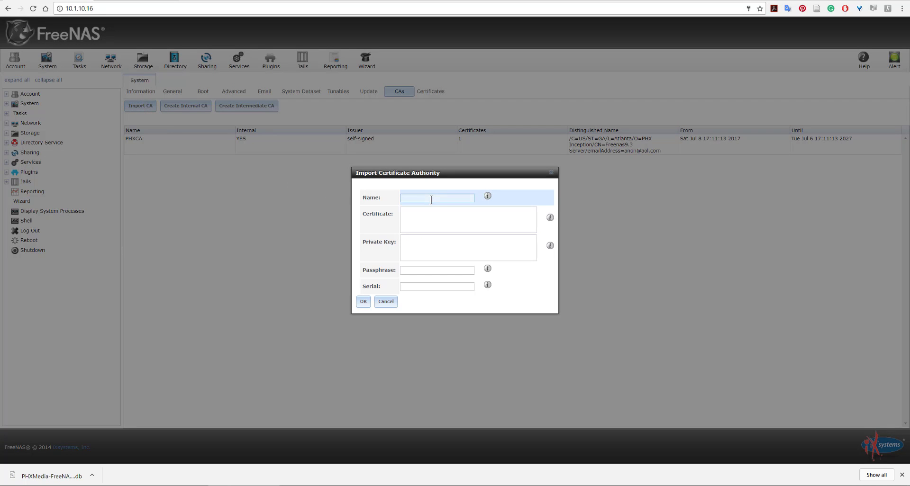
mouse_move(460, 201)
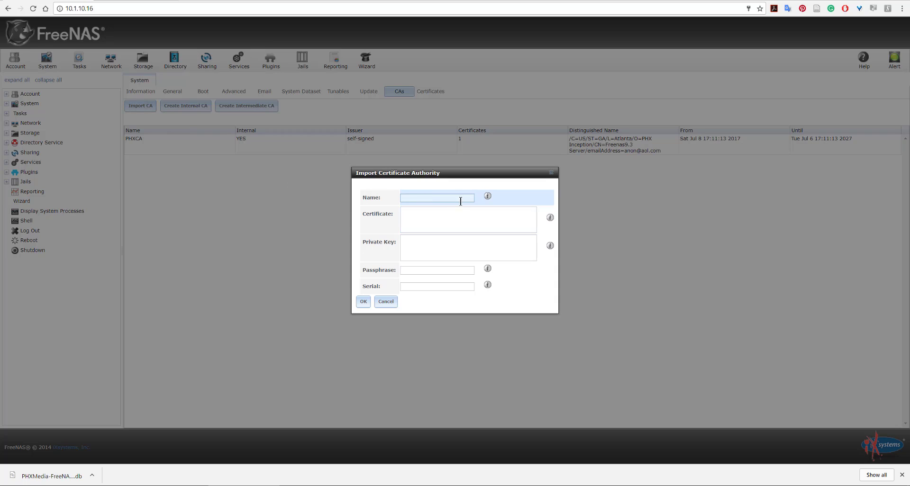
click(467, 219)
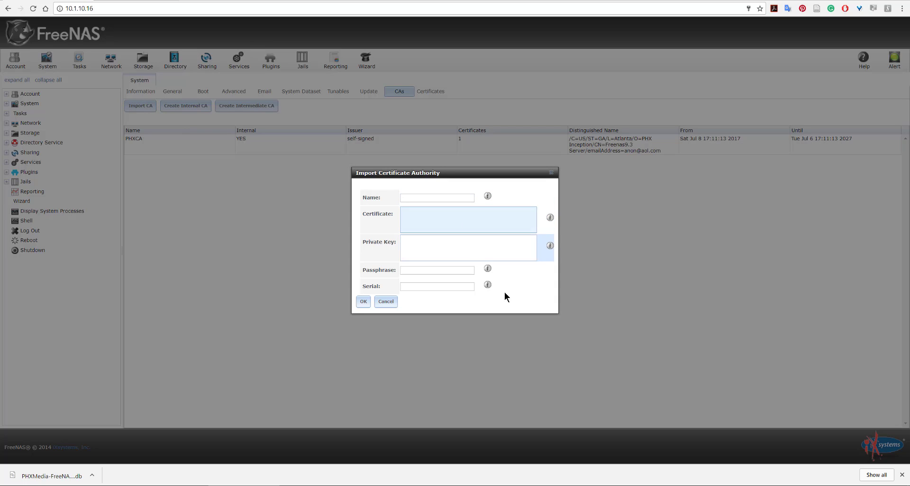
click(436, 270)
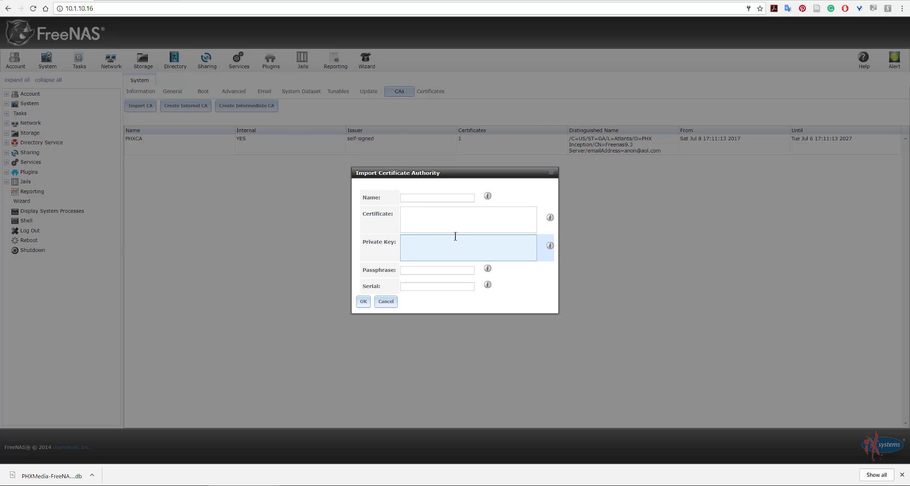
click(467, 219)
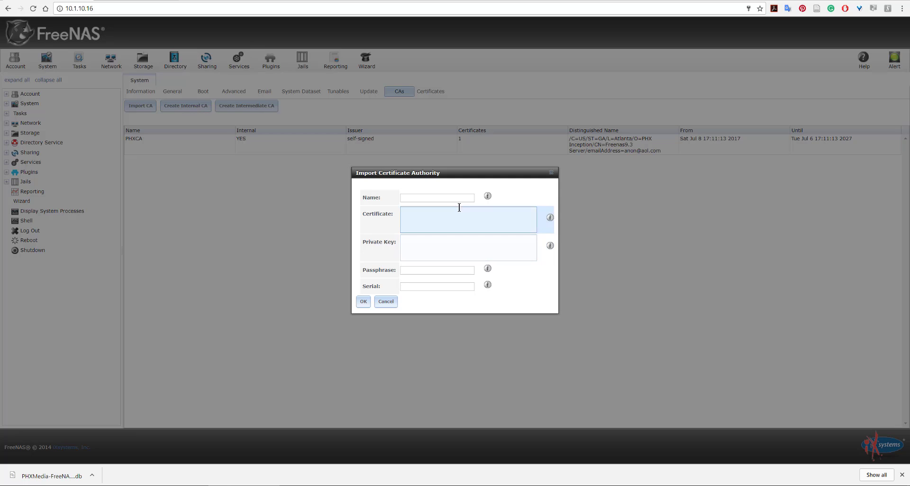
Step: Cancel the CA import and return to the Certificates list showing Webdav issued by PHXCA
click(386, 301)
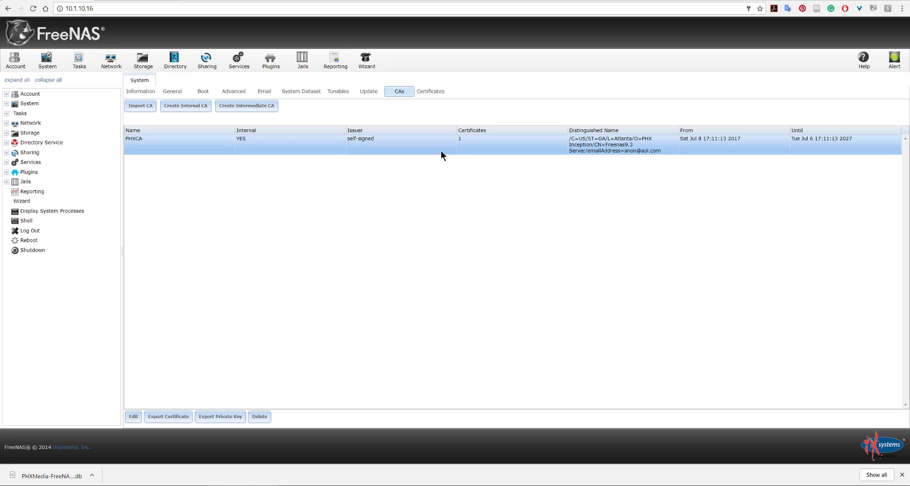
mouse_move(489, 147)
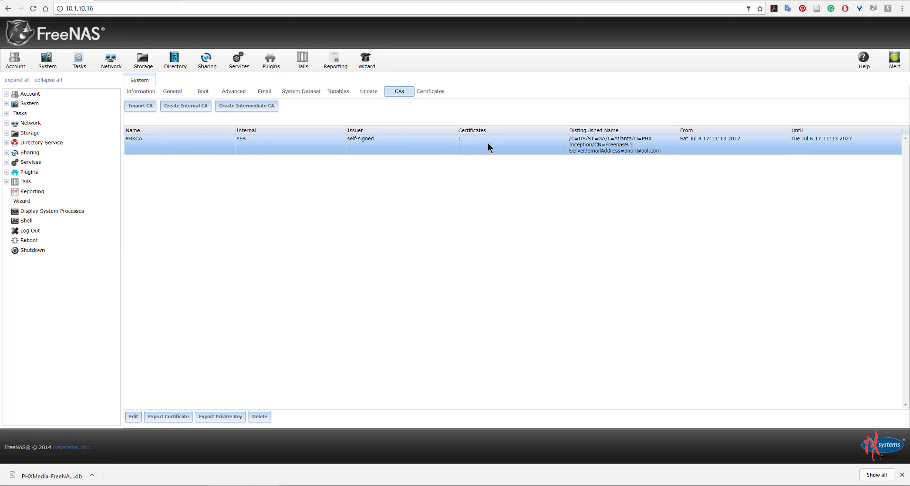
mouse_move(472, 143)
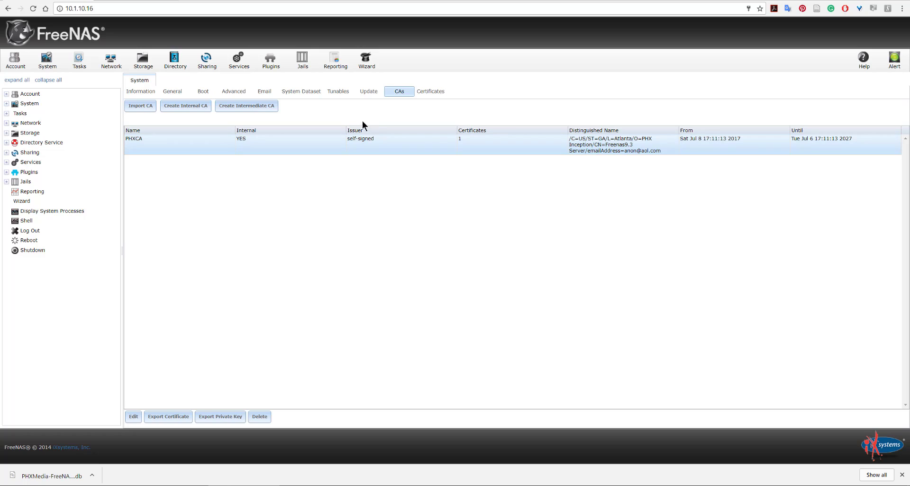
click(431, 91)
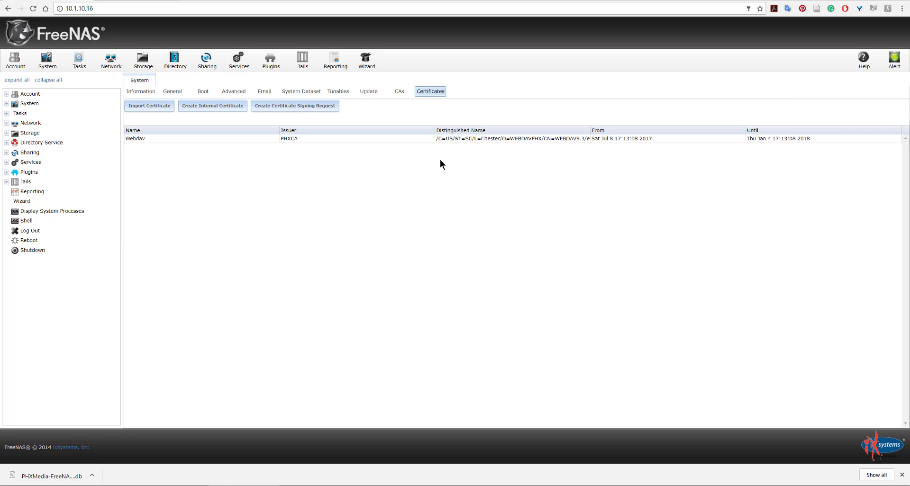